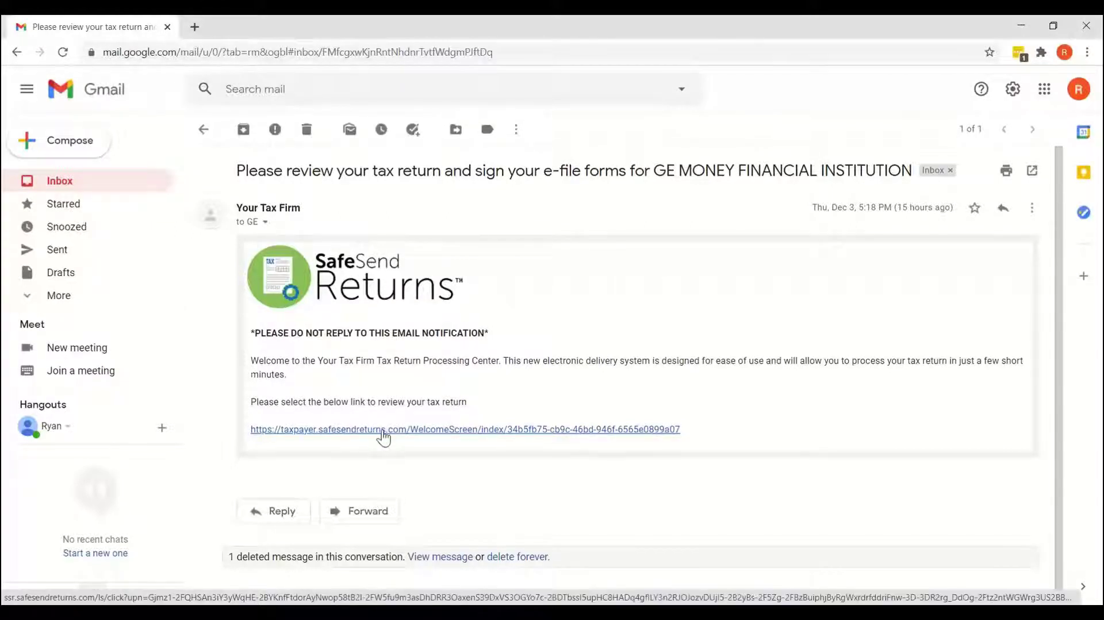
Follow the firm's emailed SafeSend link to the institution's 2019 tax return cover page
click(464, 429)
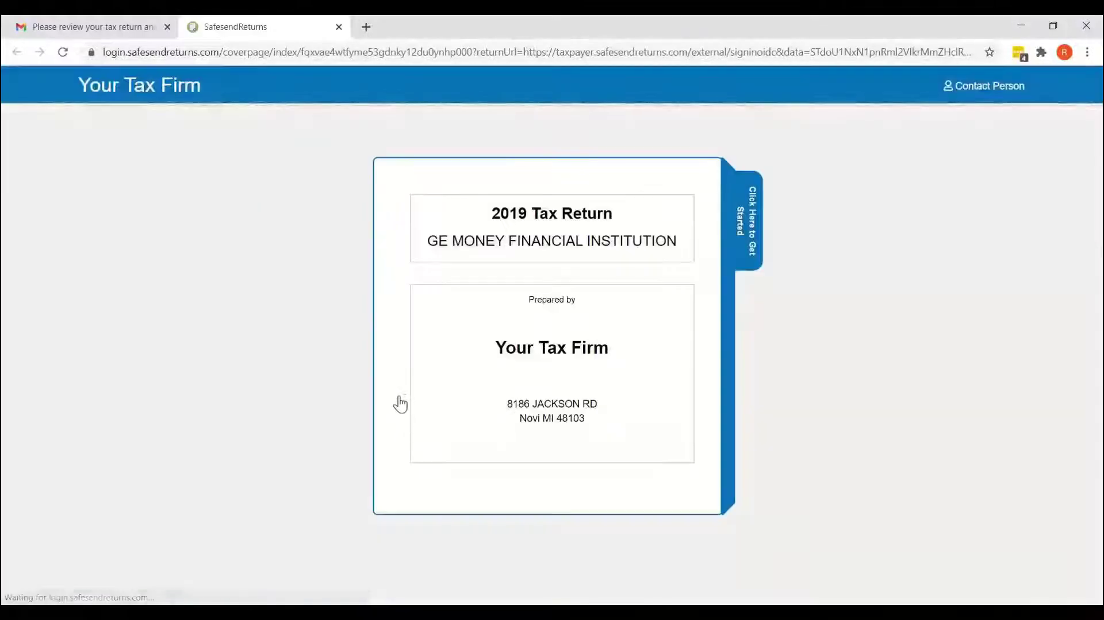
mouse_move(570, 132)
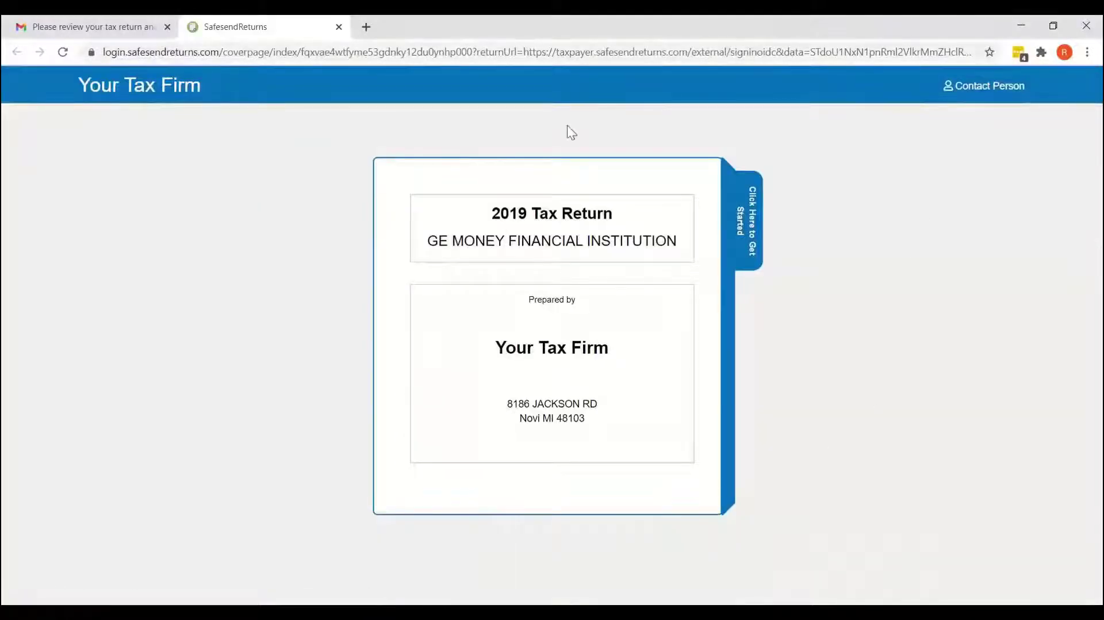
mouse_move(730, 168)
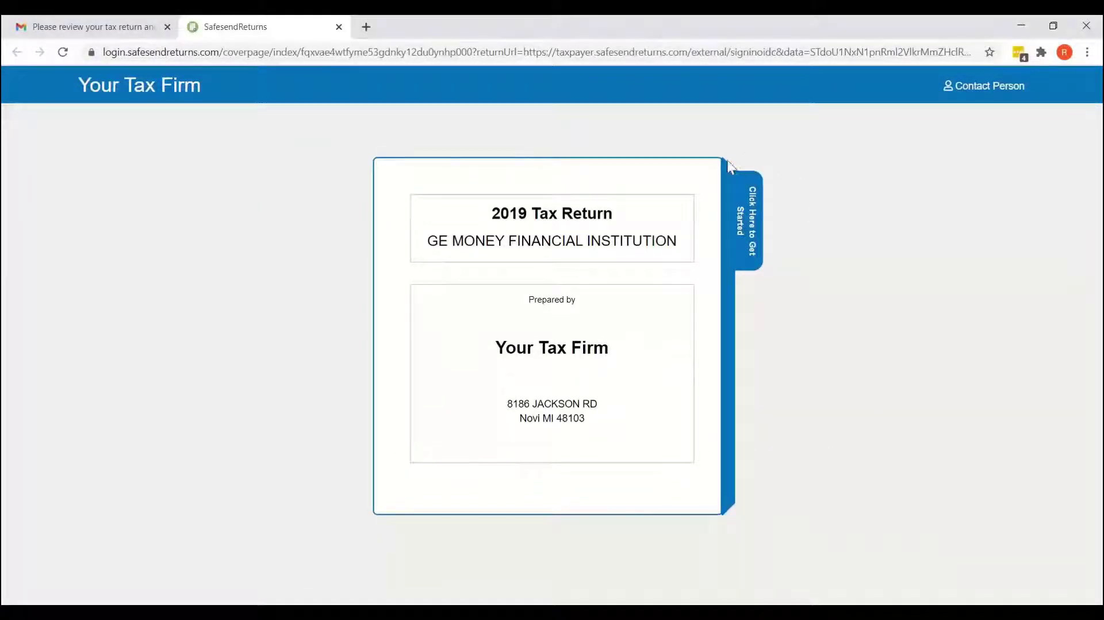
mouse_move(648, 358)
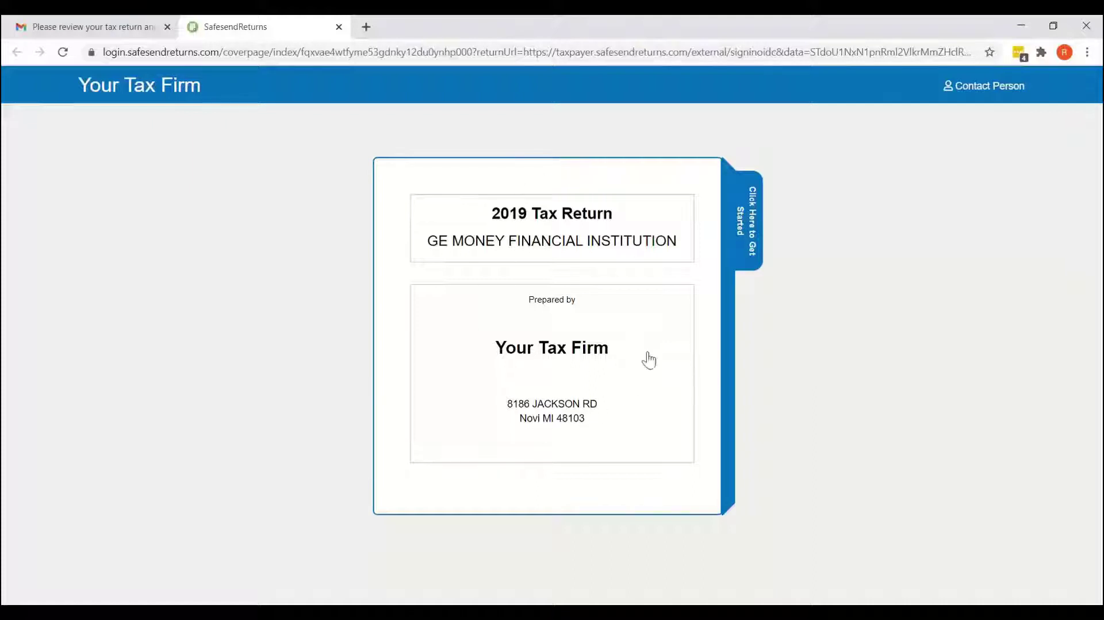
mouse_move(631, 182)
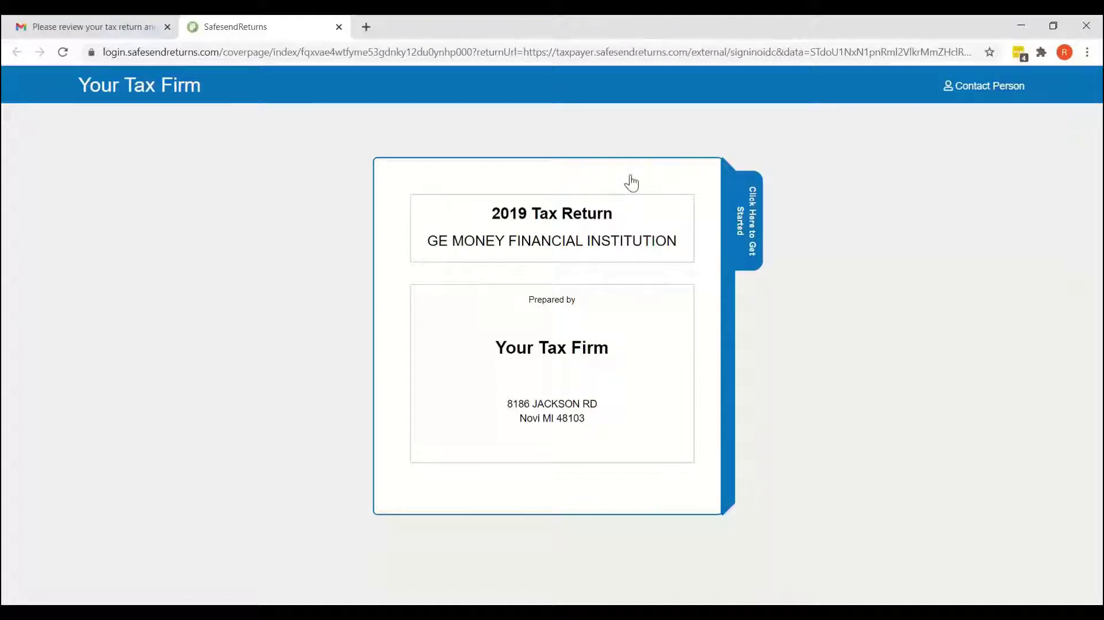
mouse_move(988, 85)
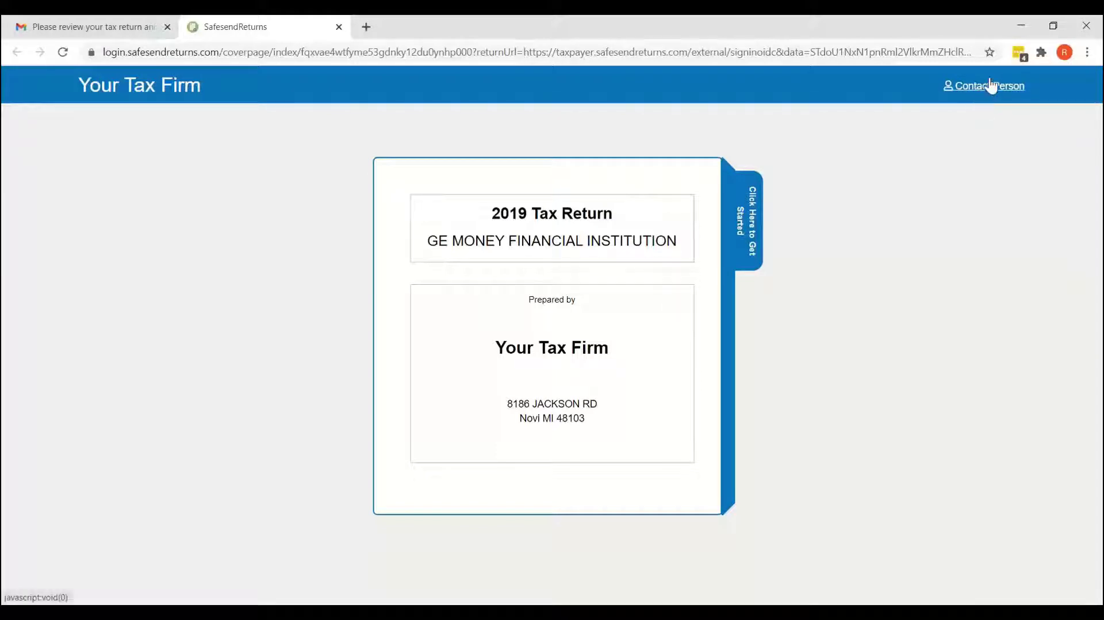
click(988, 85)
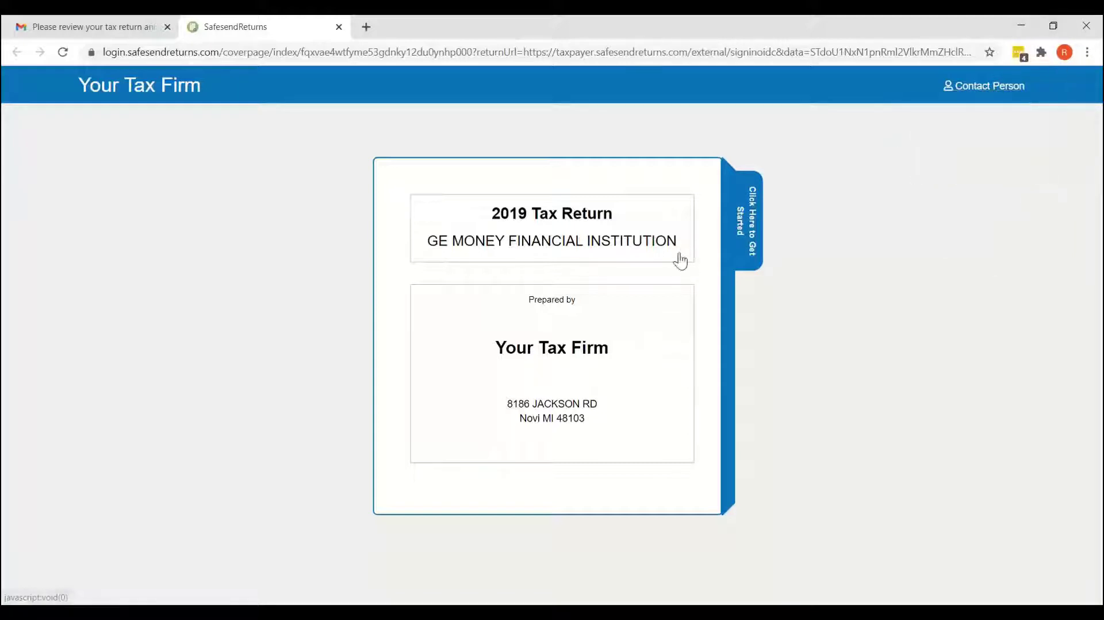
Request a one-time access code, copy it from the Gmail message, and enter it
click(747, 219)
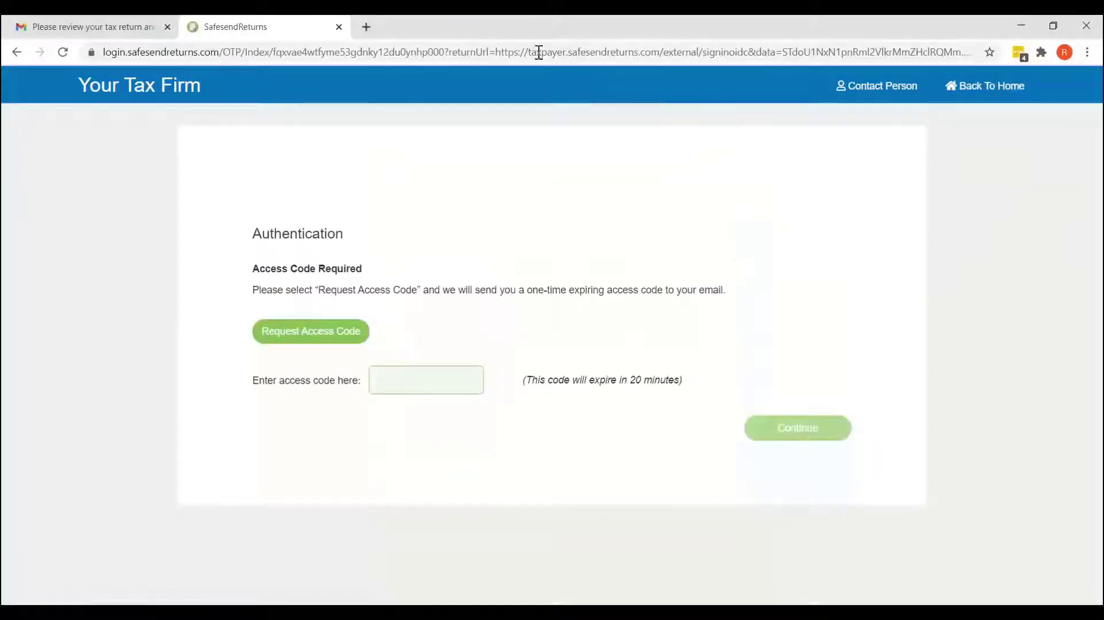
mouse_move(437, 416)
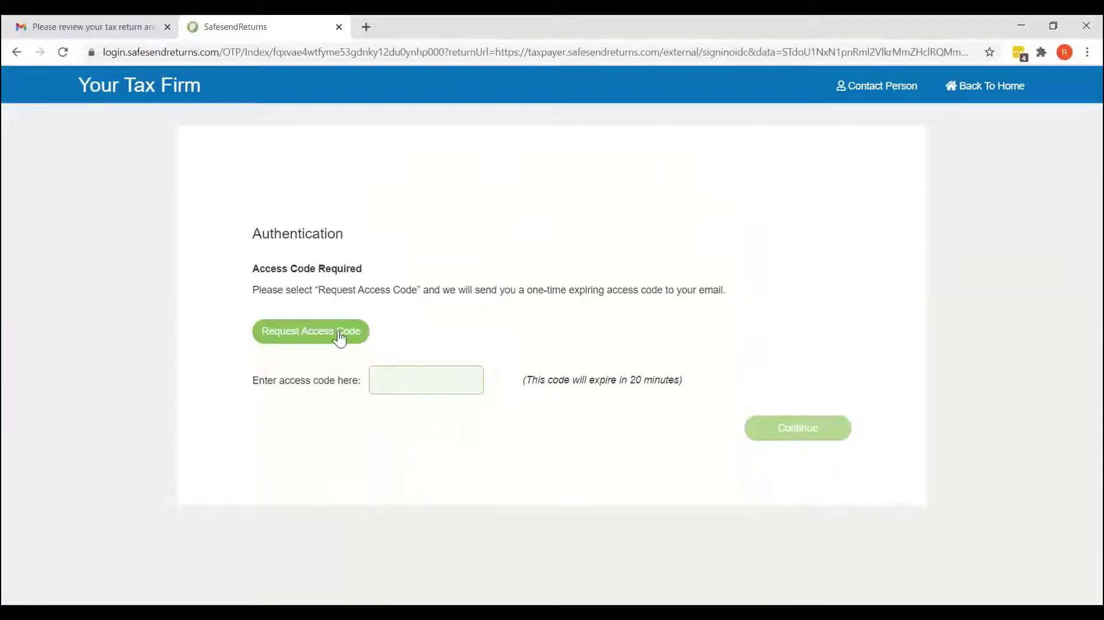
click(310, 331)
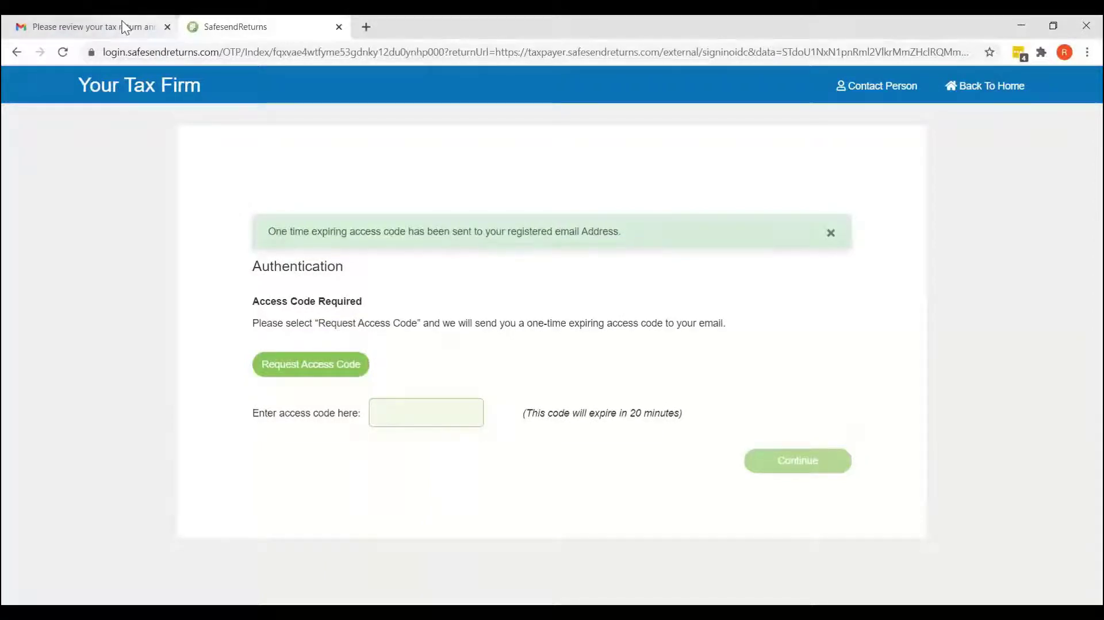
click(92, 27)
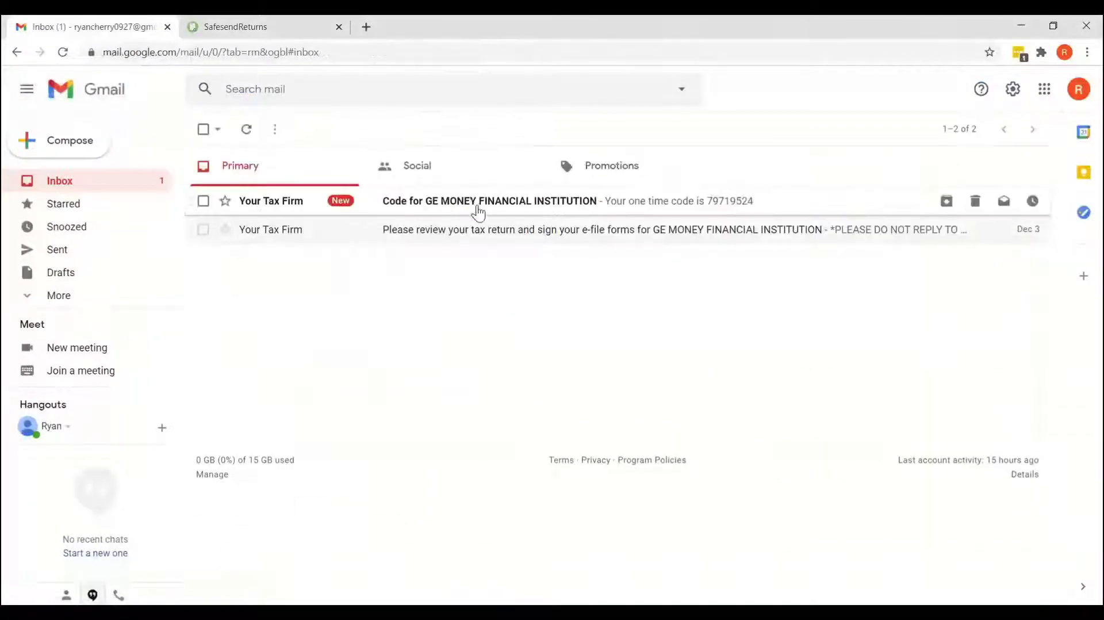
right_click(349, 241)
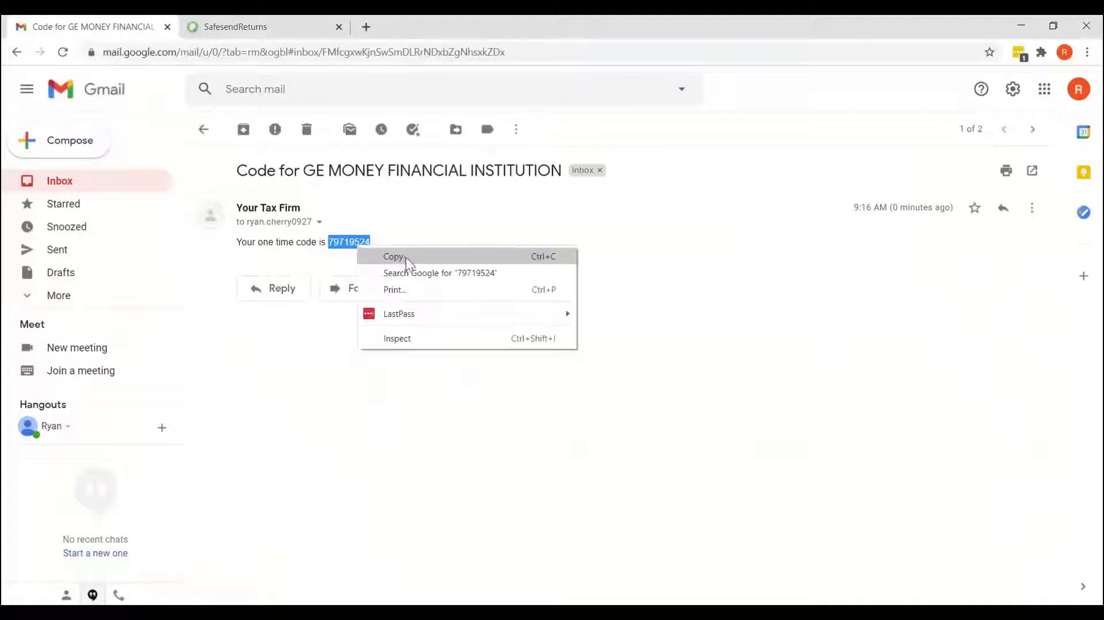
click(264, 27)
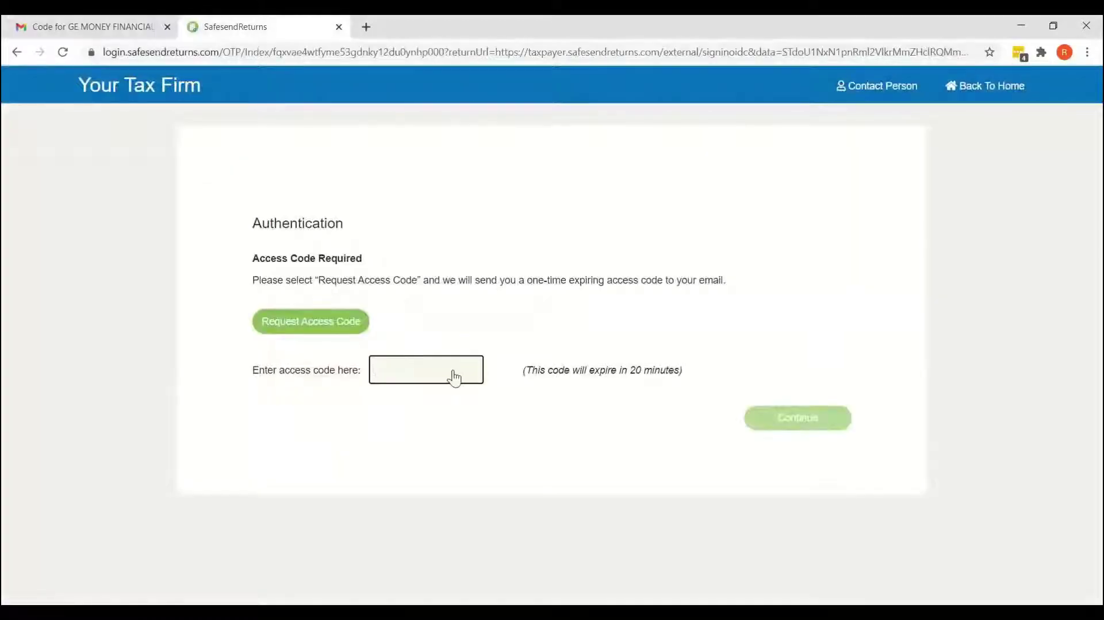
click(796, 416)
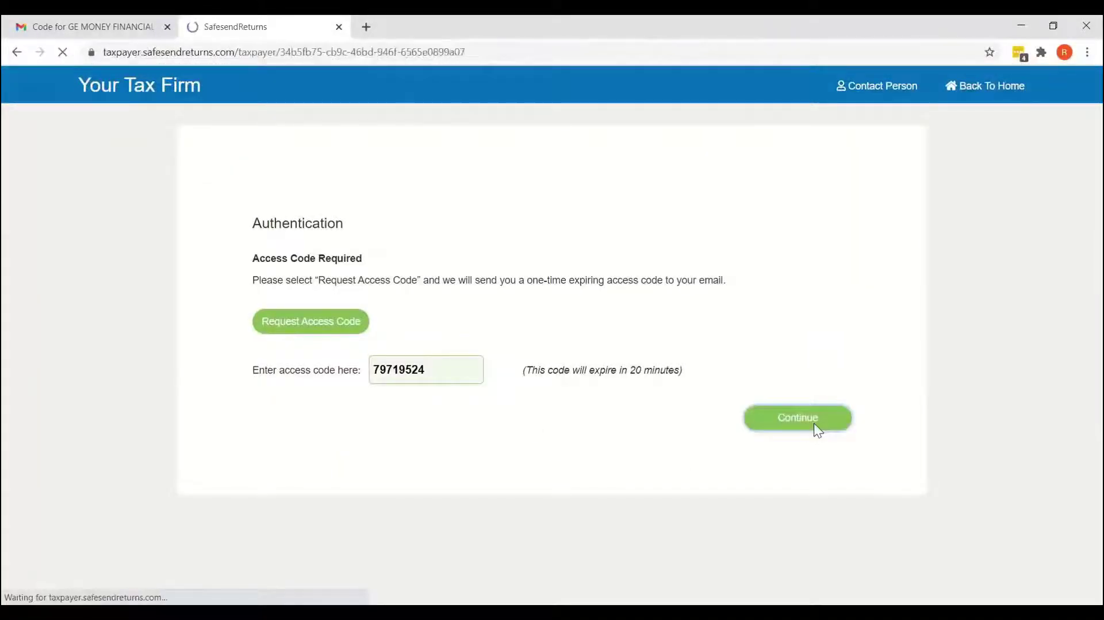
Submit the access code to sign in and view the 2019 return summary
click(797, 417)
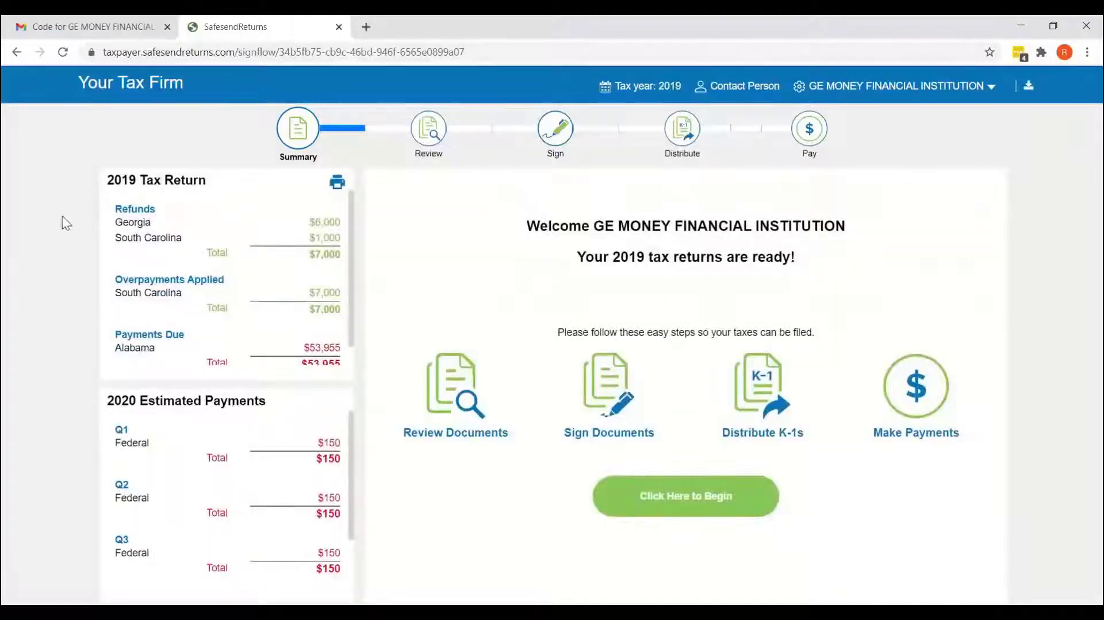
mouse_move(394, 243)
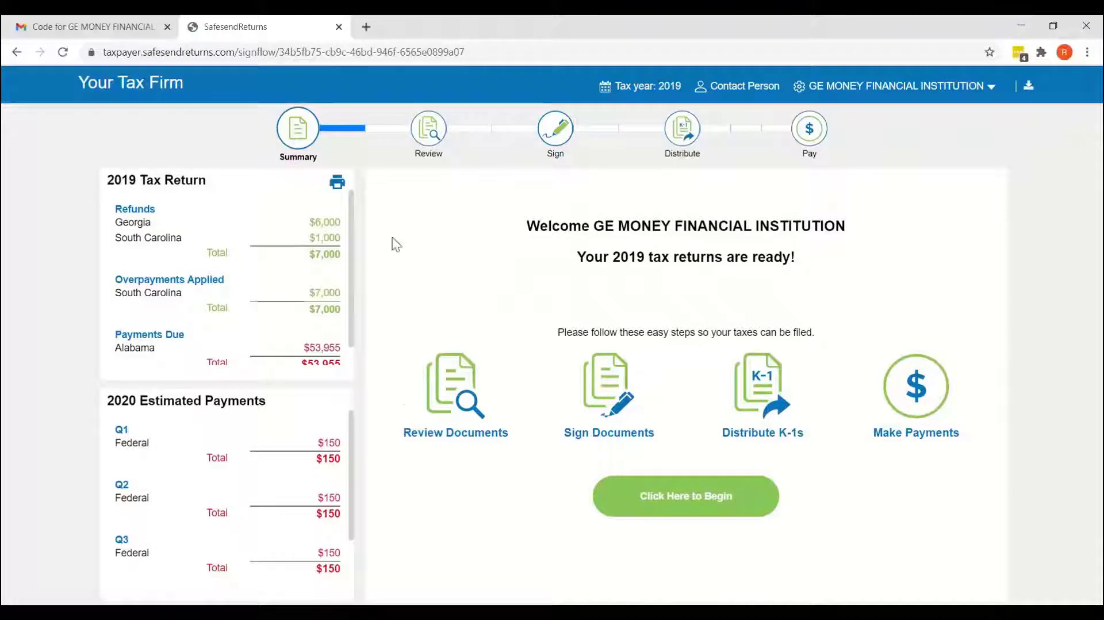
mouse_move(366, 280)
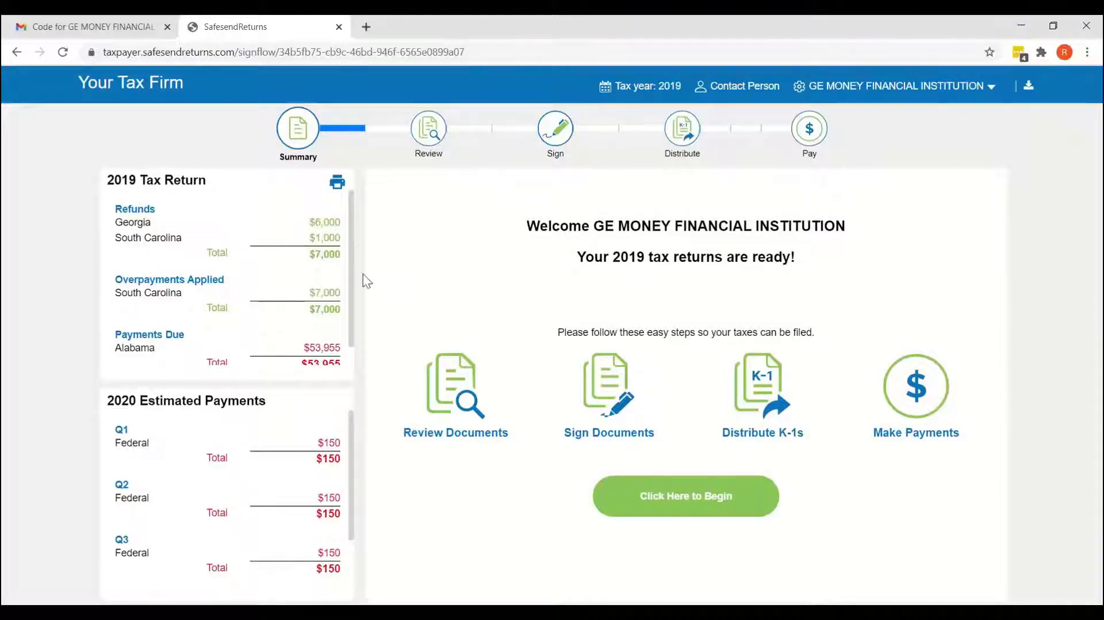
mouse_move(177, 582)
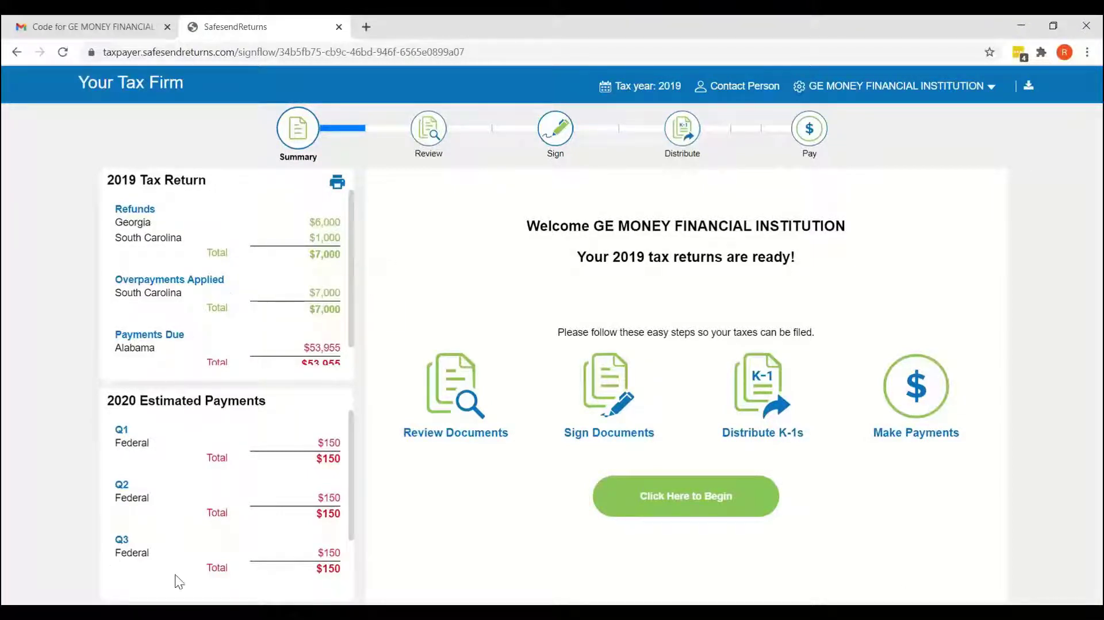
mouse_move(468, 404)
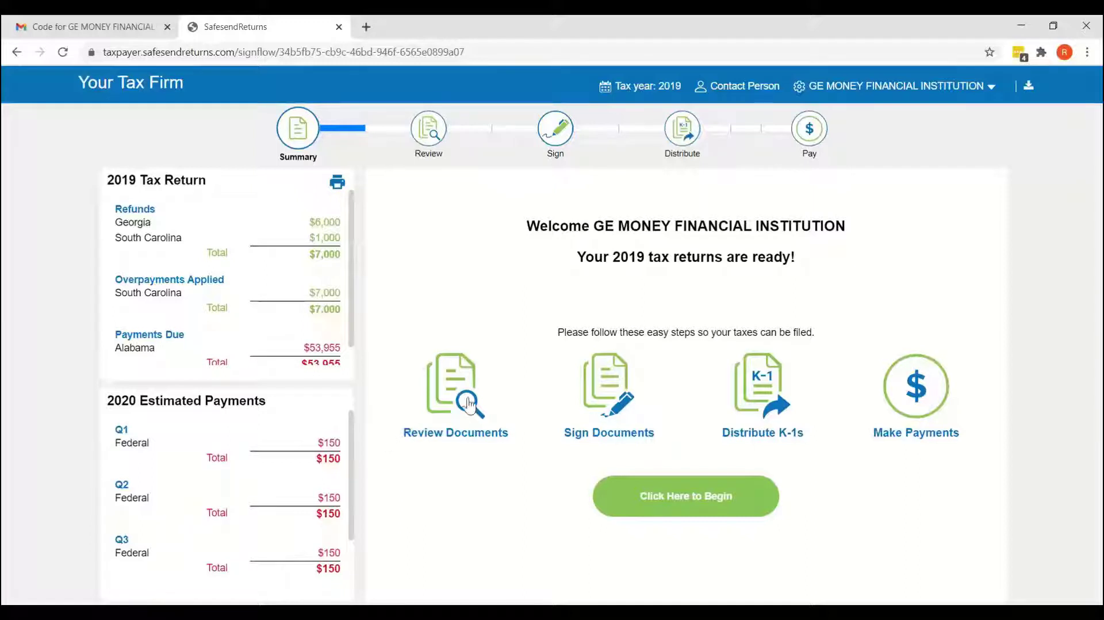
mouse_move(868, 395)
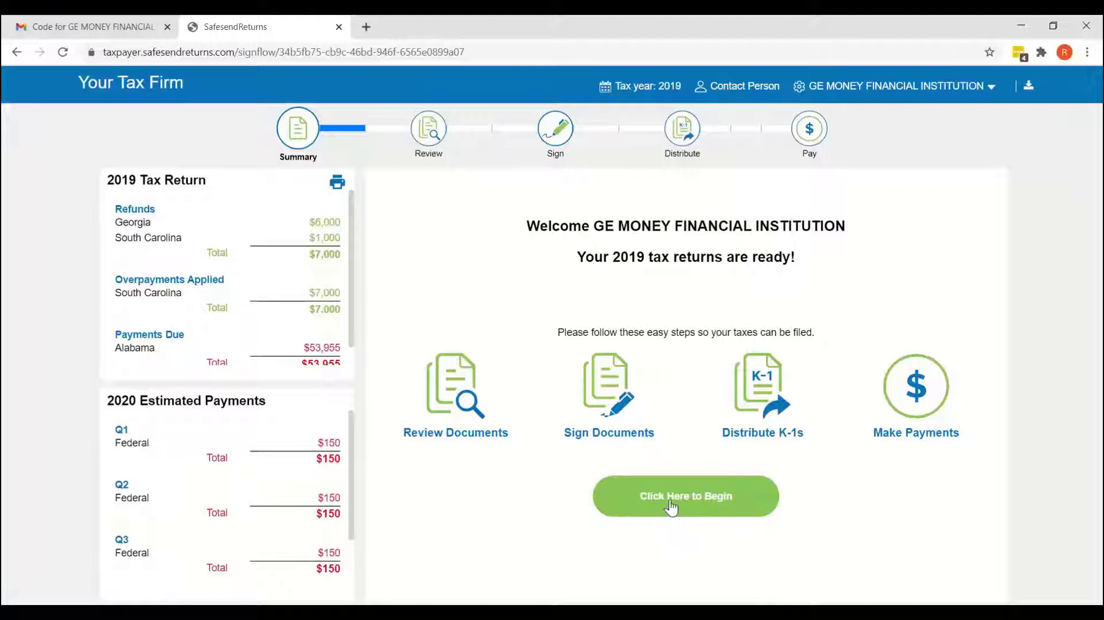
Continue past the firm's message and defer the preparation fees with Pay Later
click(684, 495)
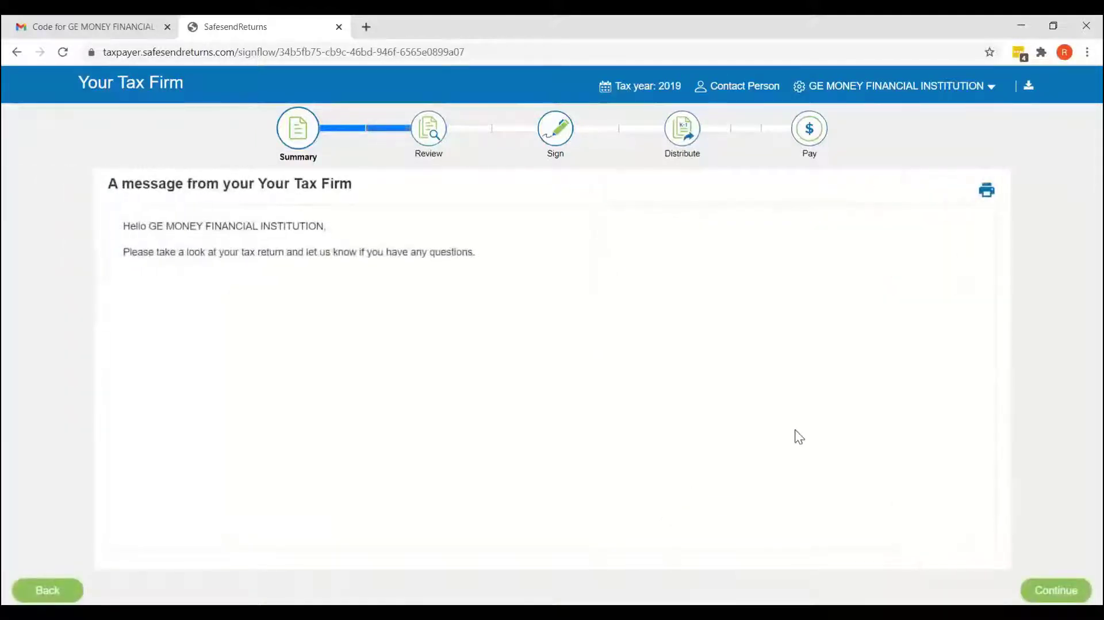
mouse_move(98, 388)
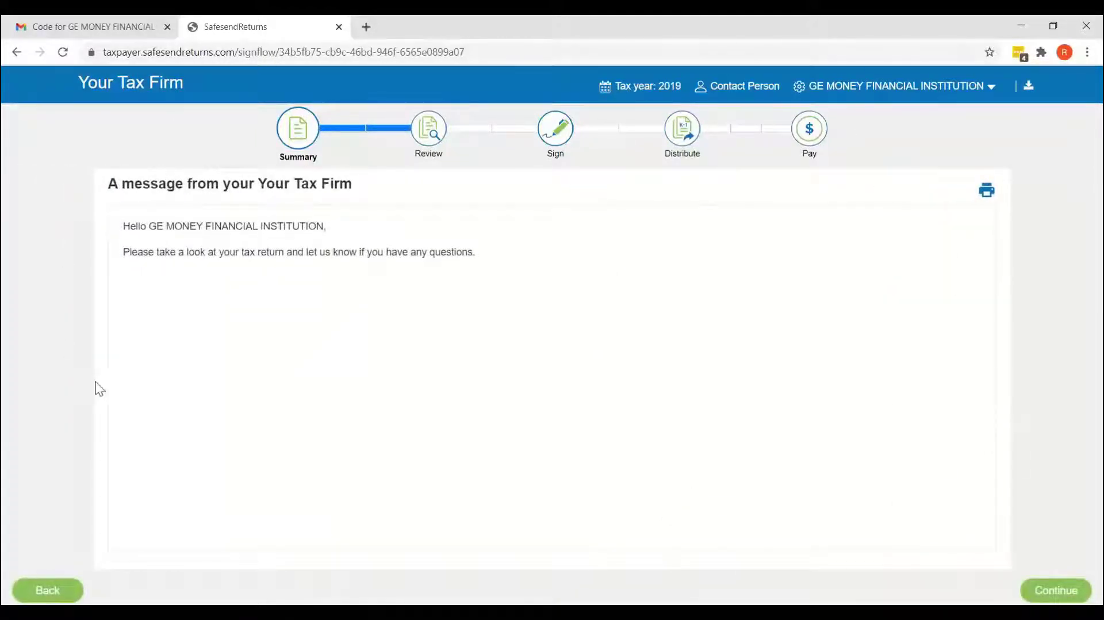
mouse_move(876, 560)
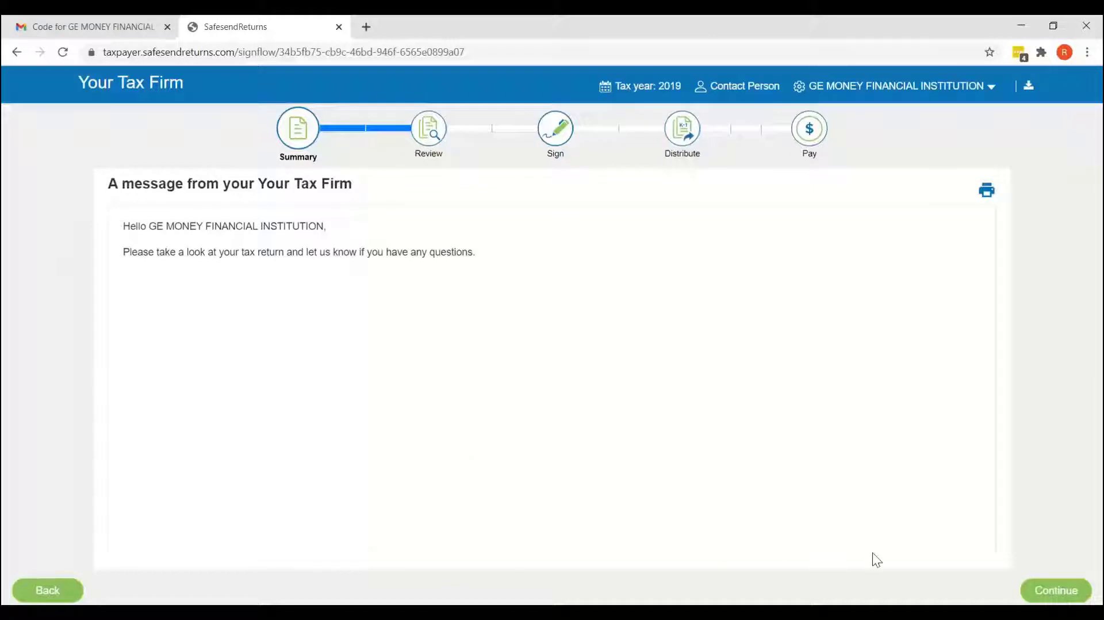
click(1056, 589)
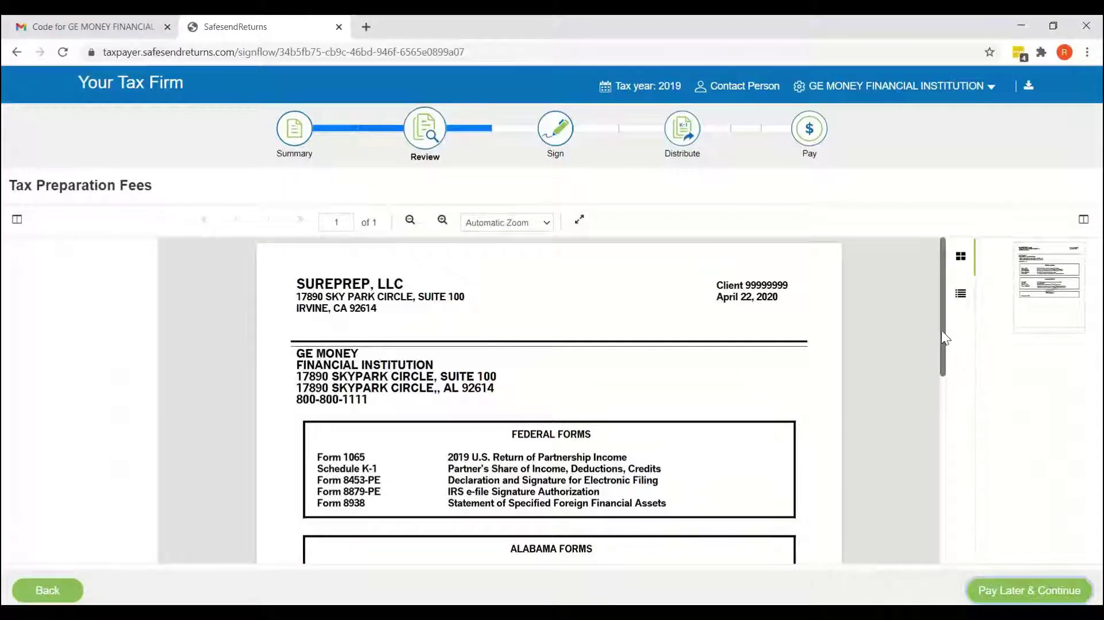
scroll(down, 3)
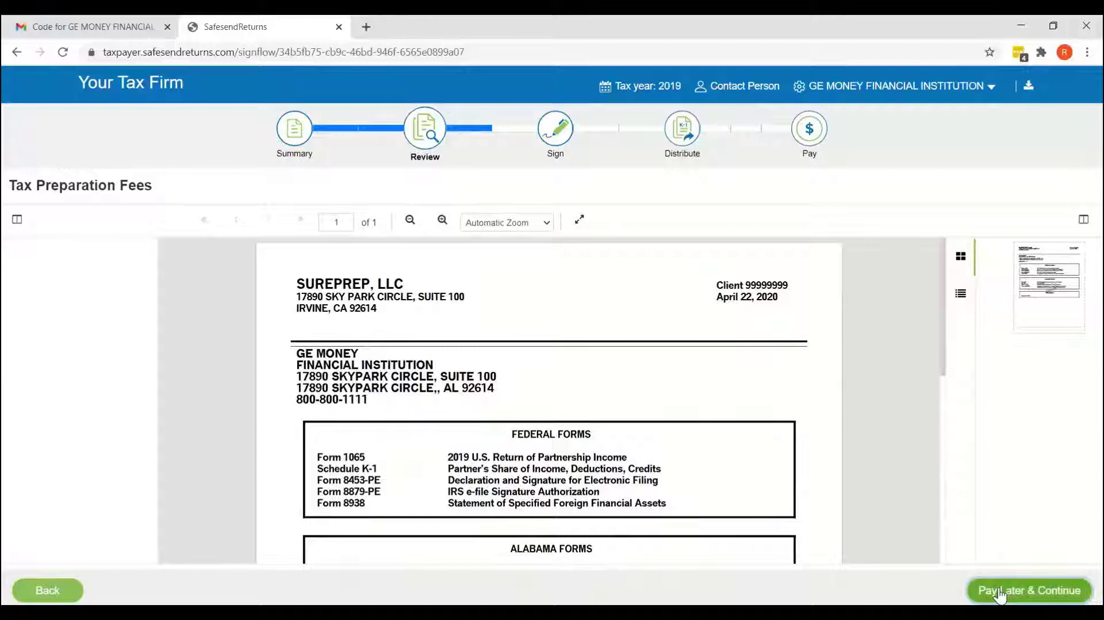
click(1028, 591)
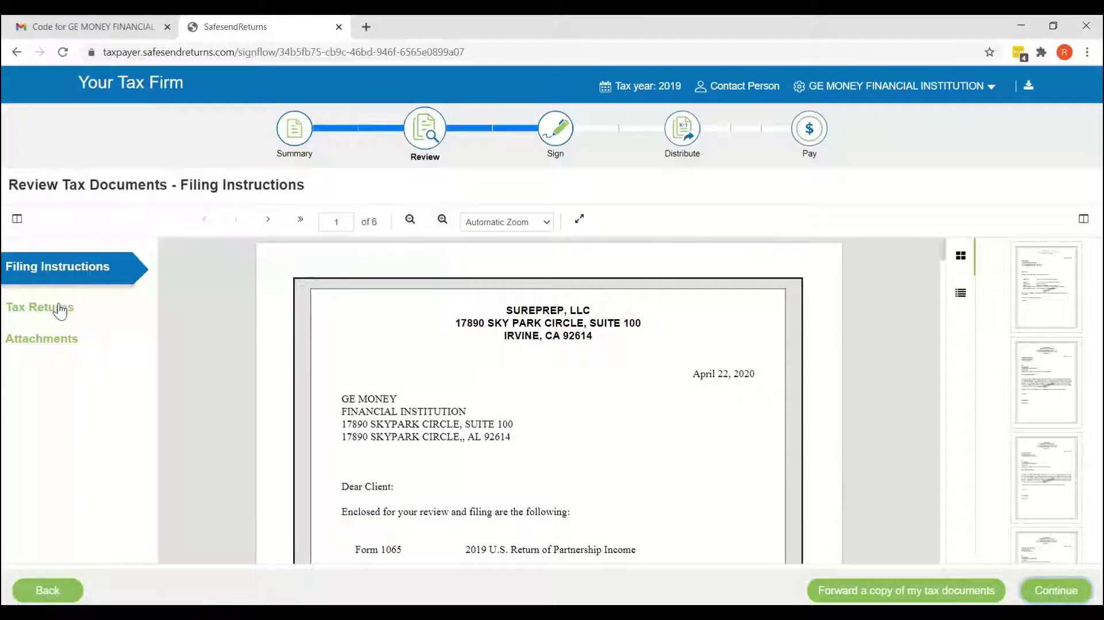
View the 70-page tax return, then the attachments with the source documents PDF
click(40, 307)
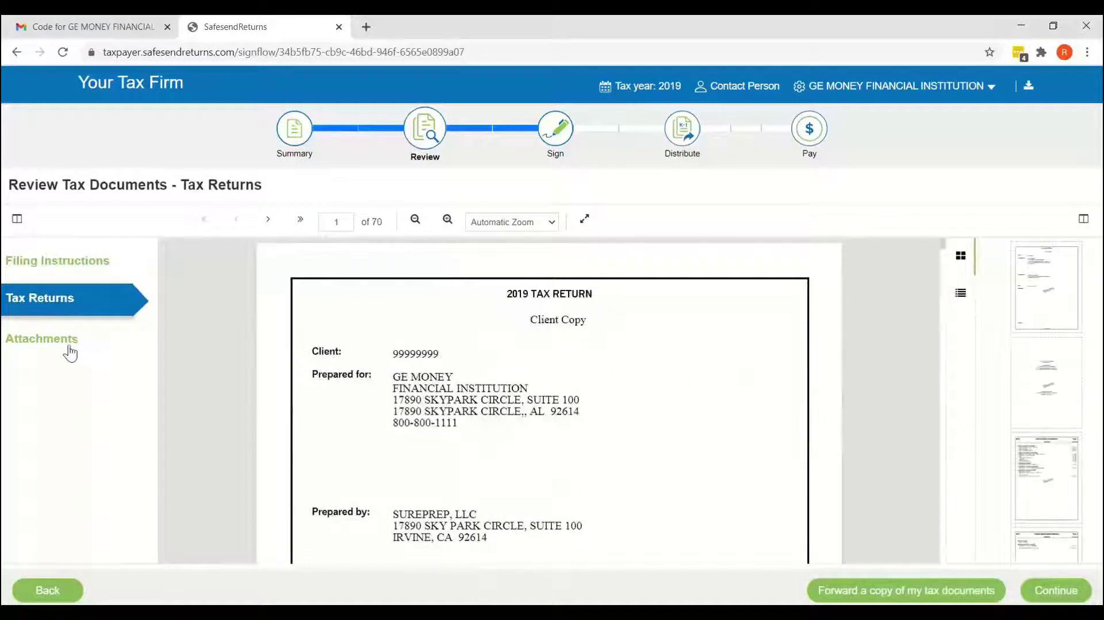
click(41, 339)
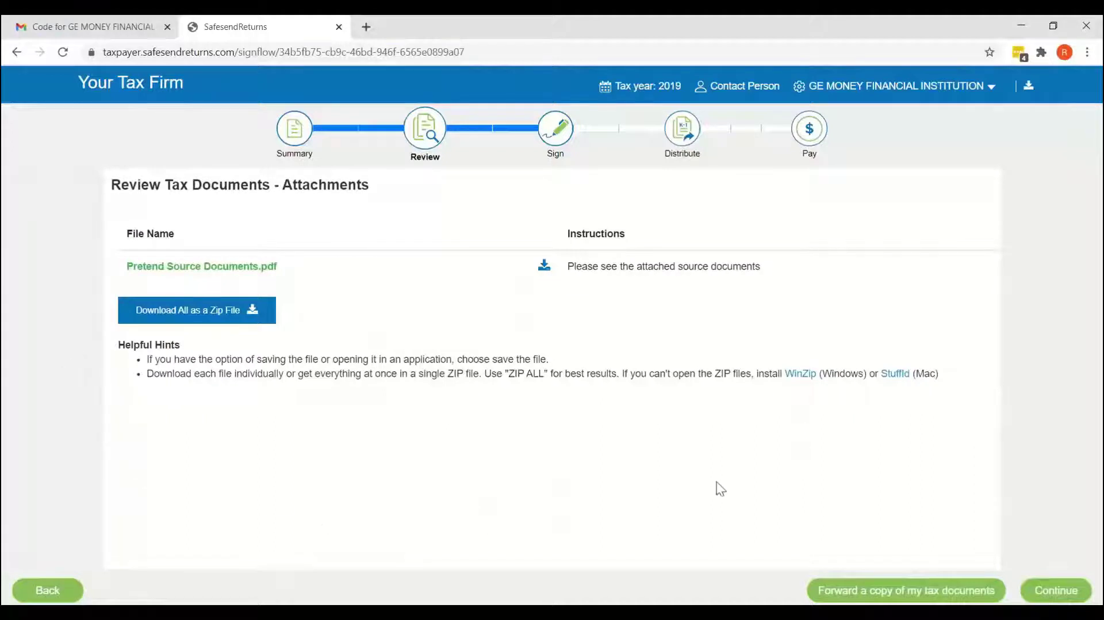
mouse_move(576, 417)
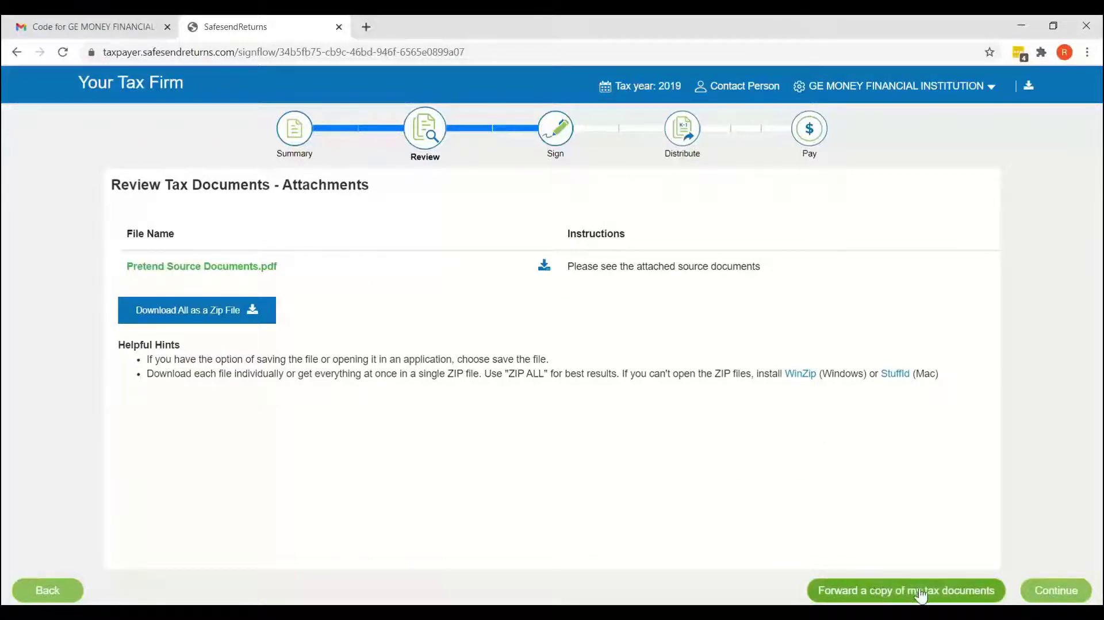
click(905, 590)
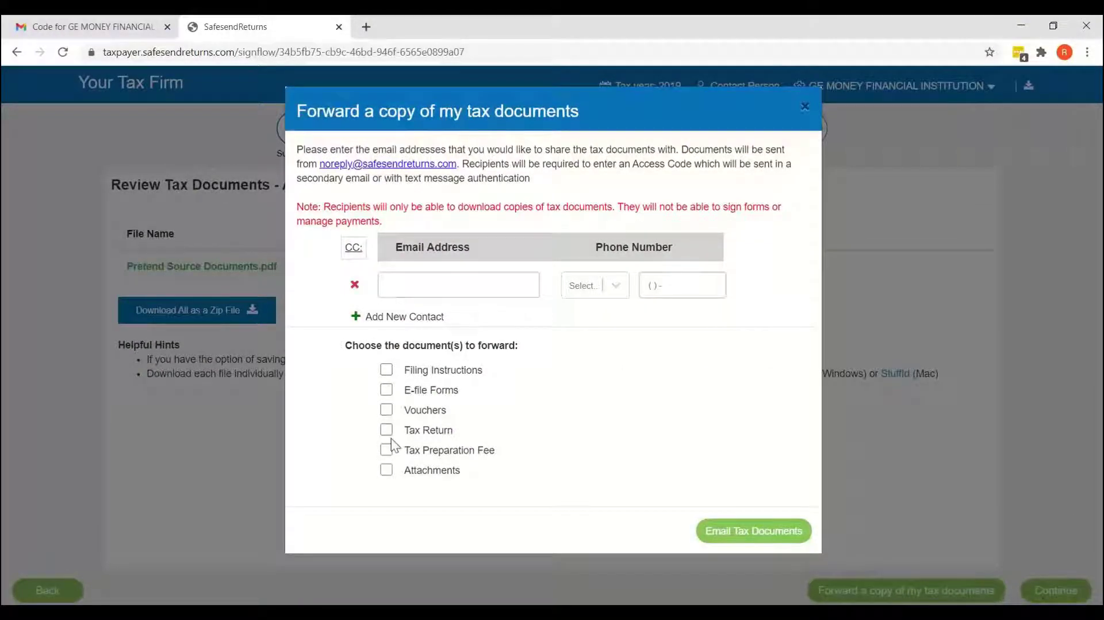
mouse_move(815, 178)
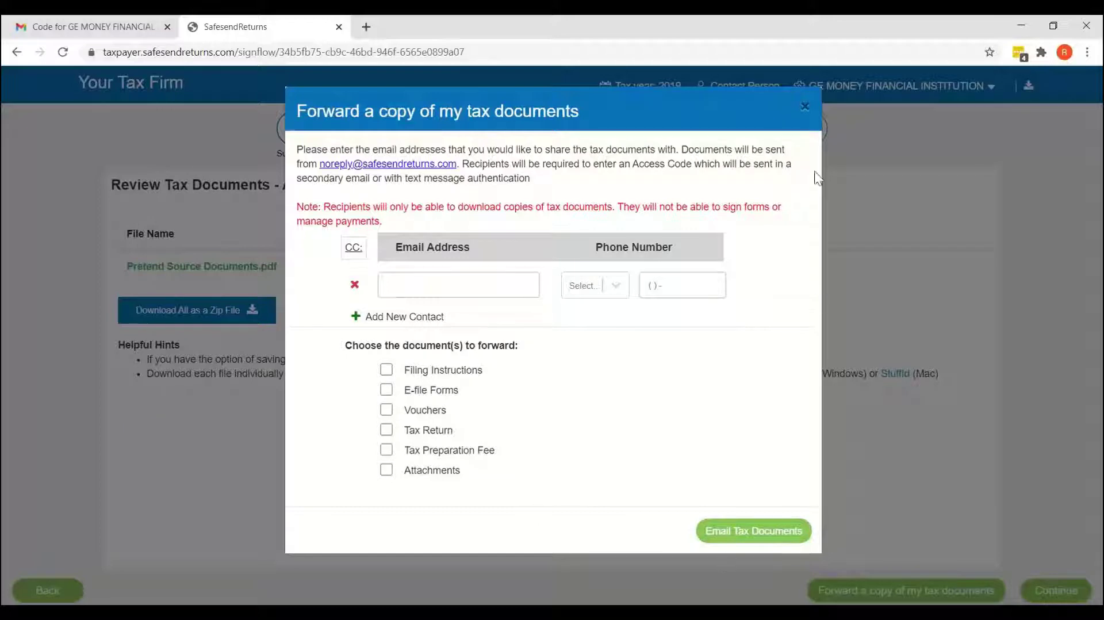
click(803, 107)
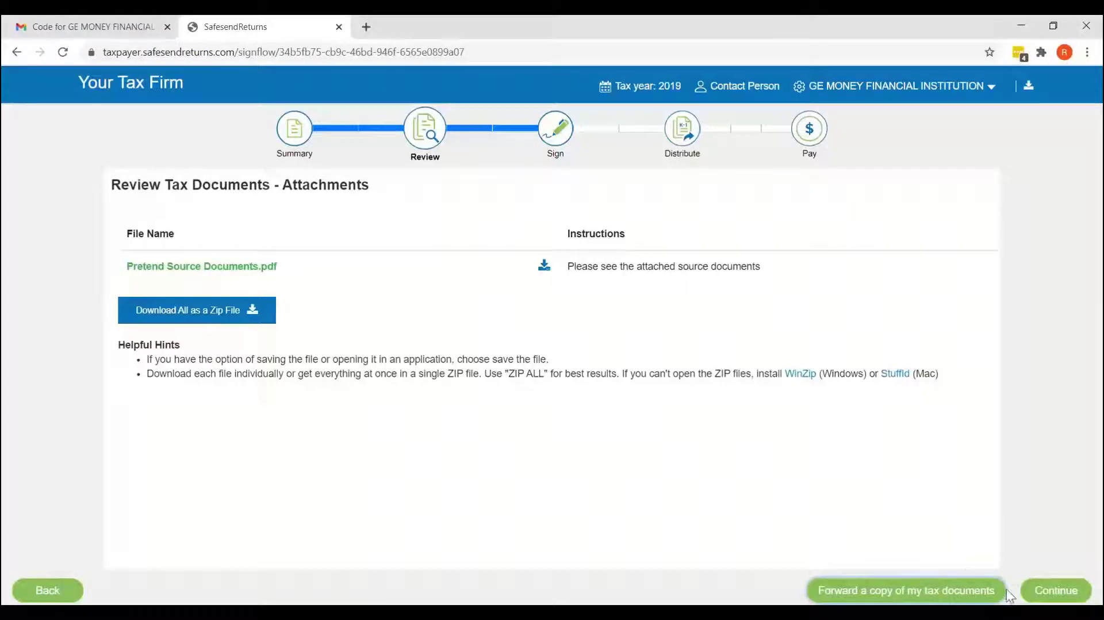
Advance to the Sign step and download the documents requiring manual signature
click(1054, 590)
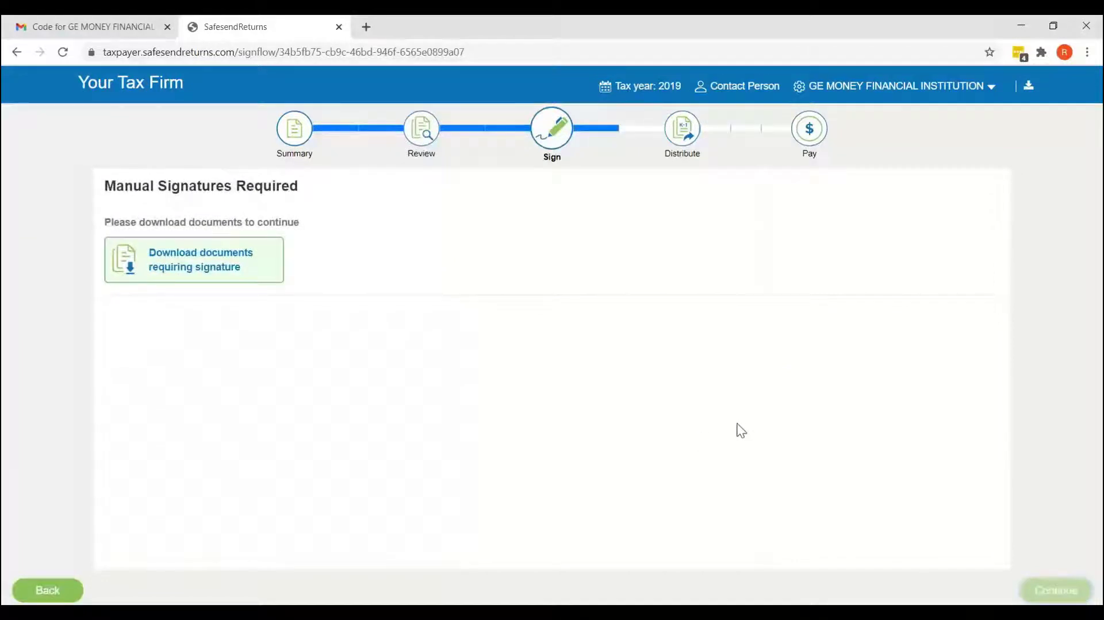
mouse_move(565, 295)
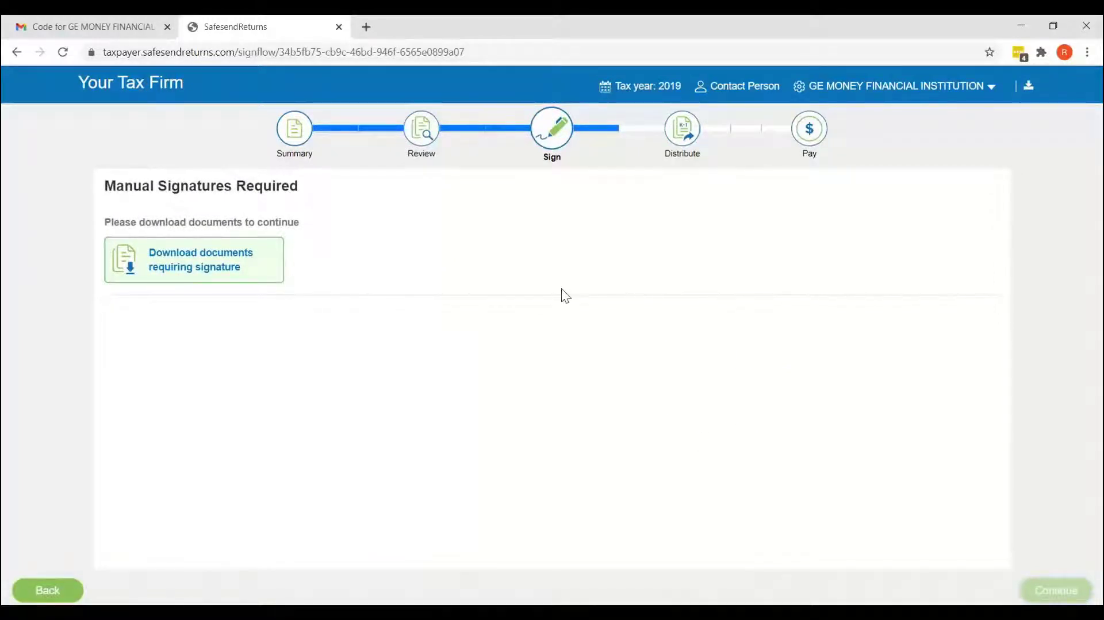
mouse_move(190, 269)
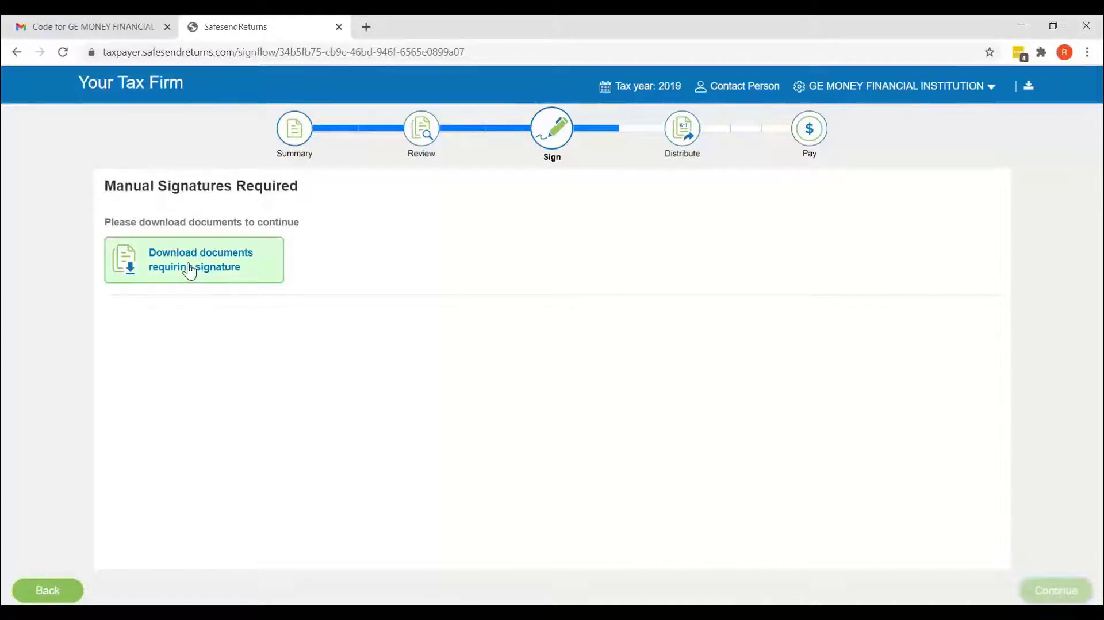
click(201, 260)
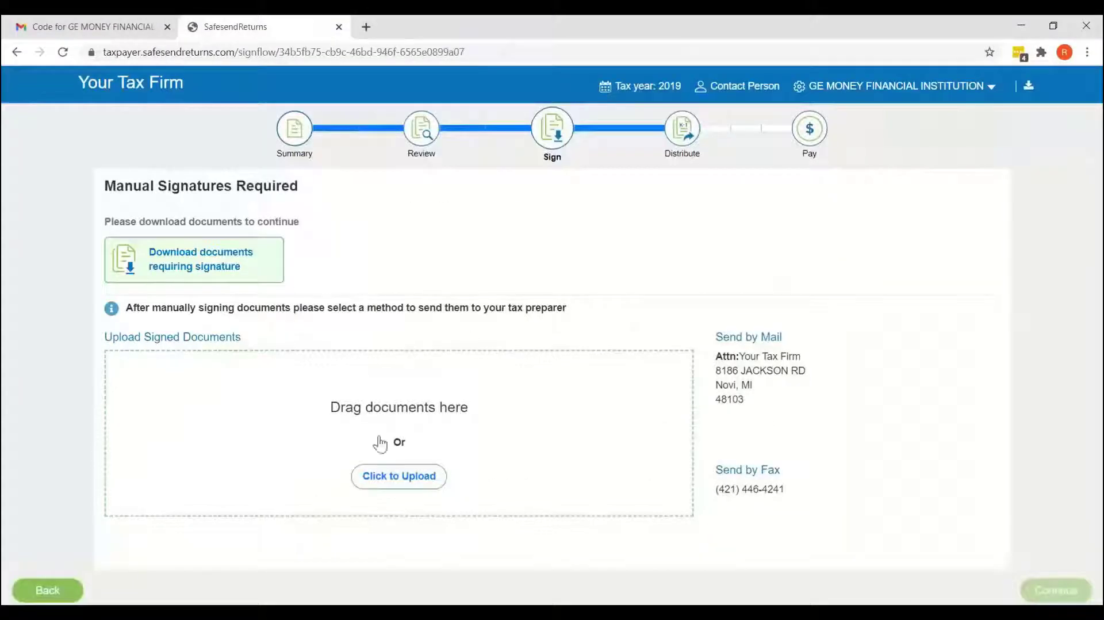
click(398, 476)
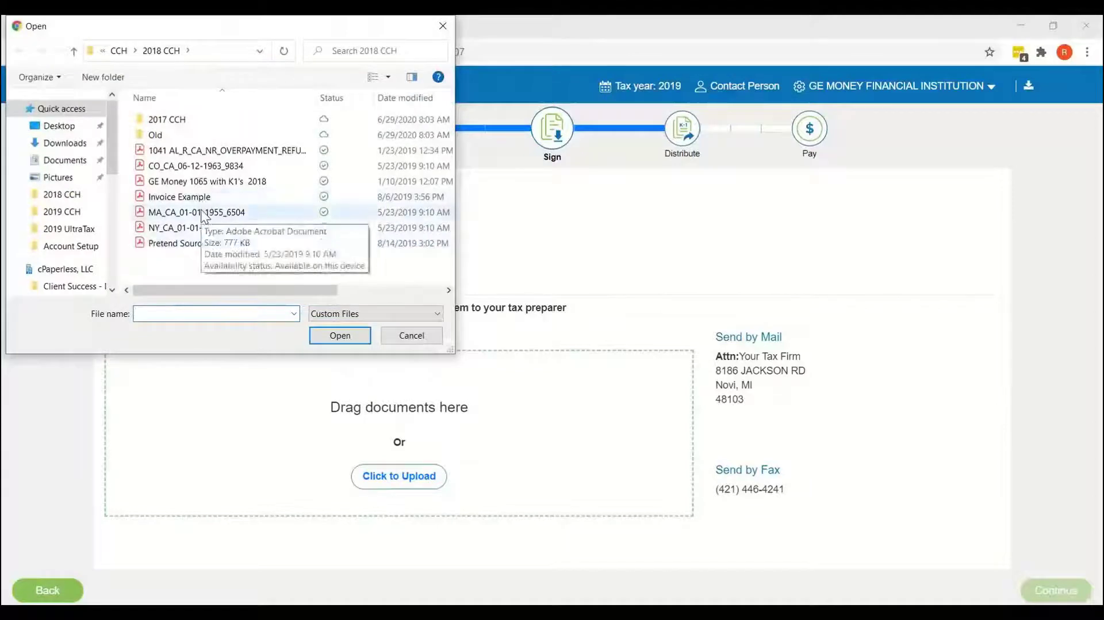
click(339, 335)
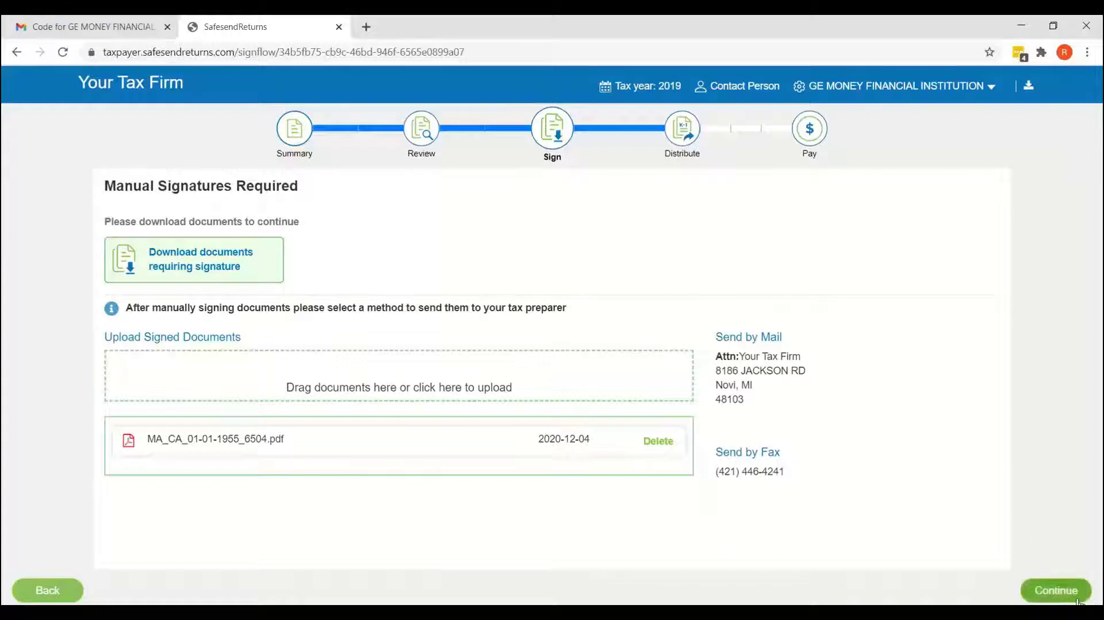
click(1056, 590)
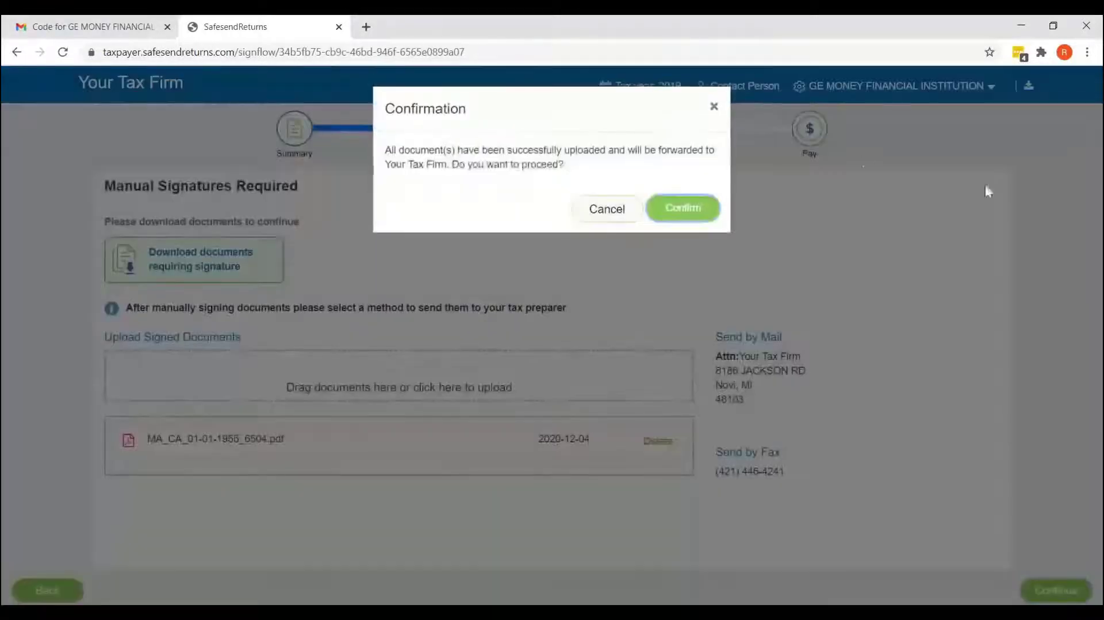
Confirm forwarding to the firm, then choose Send Electronically to list five partners
click(681, 208)
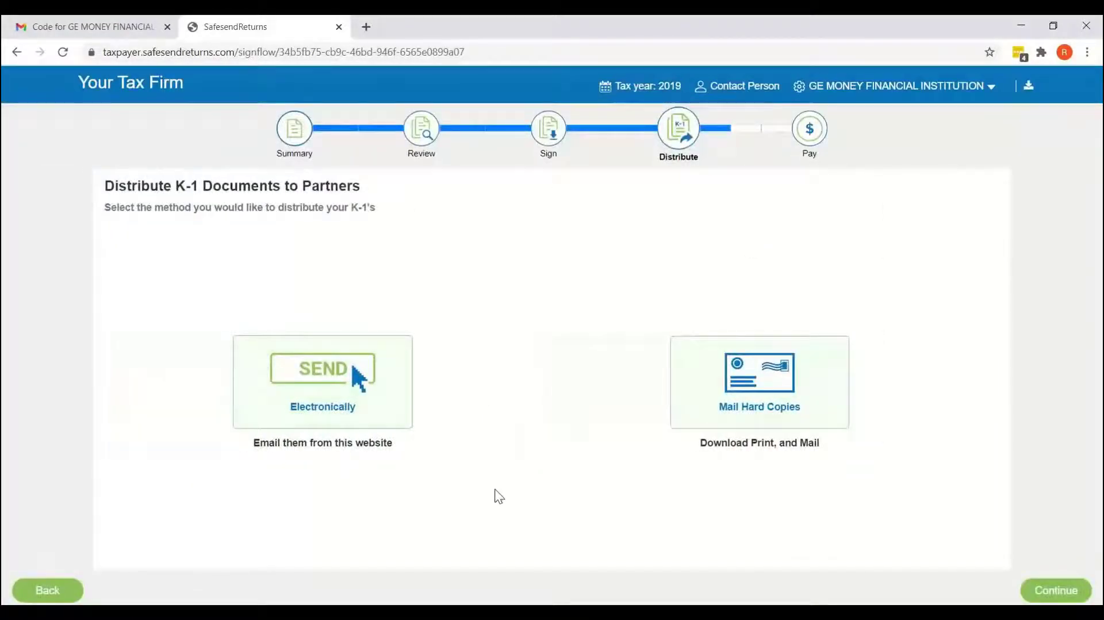
mouse_move(607, 520)
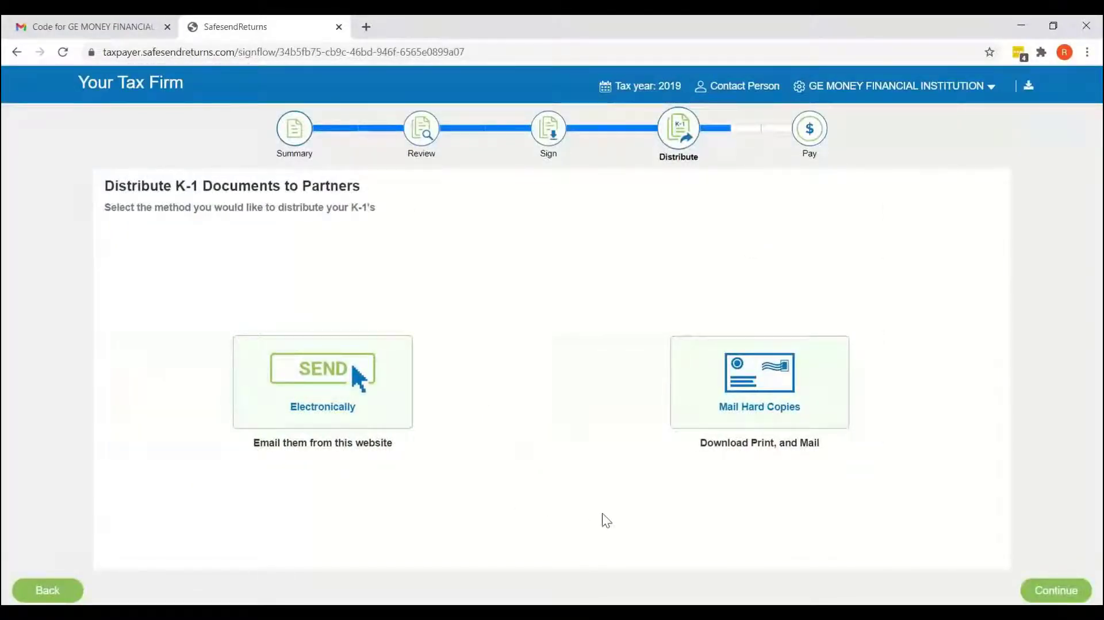
mouse_move(771, 367)
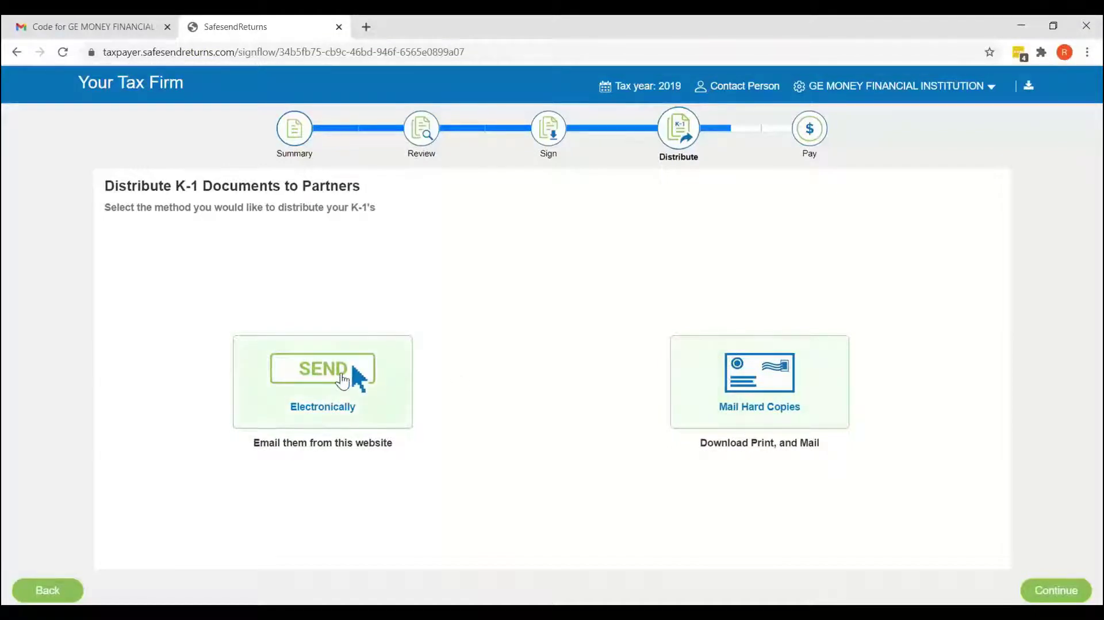
click(322, 368)
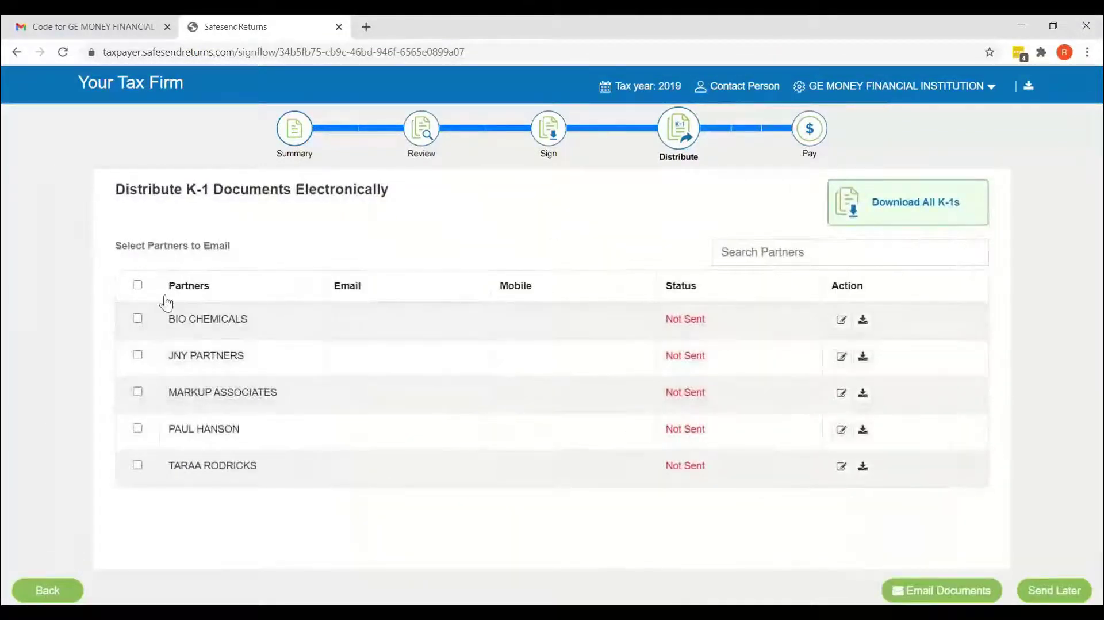
mouse_move(577, 361)
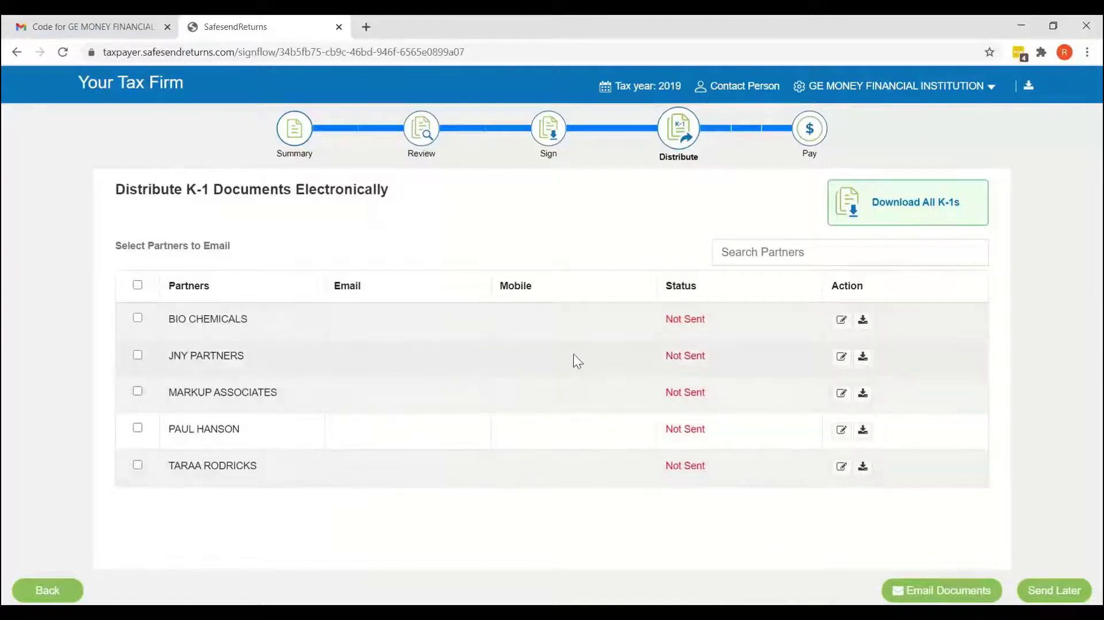
click(840, 319)
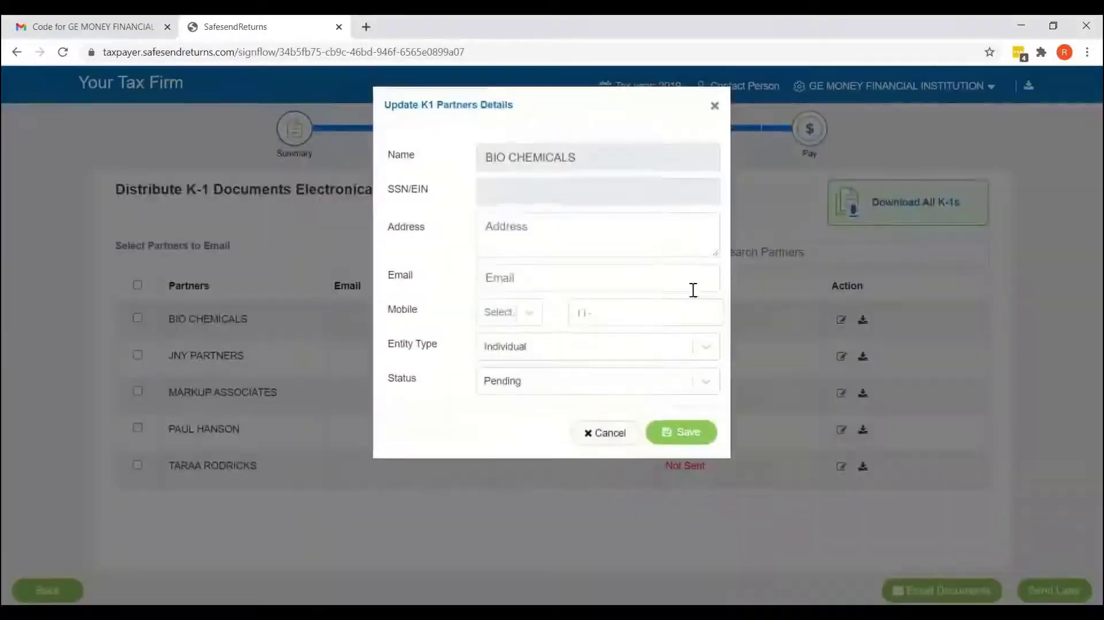
click(596, 278)
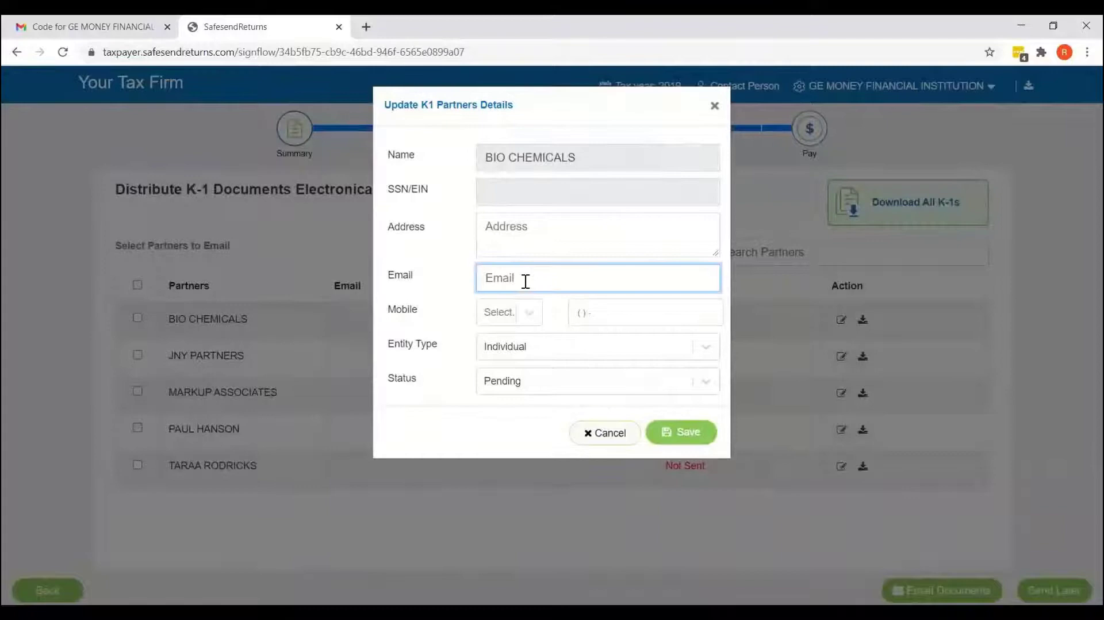
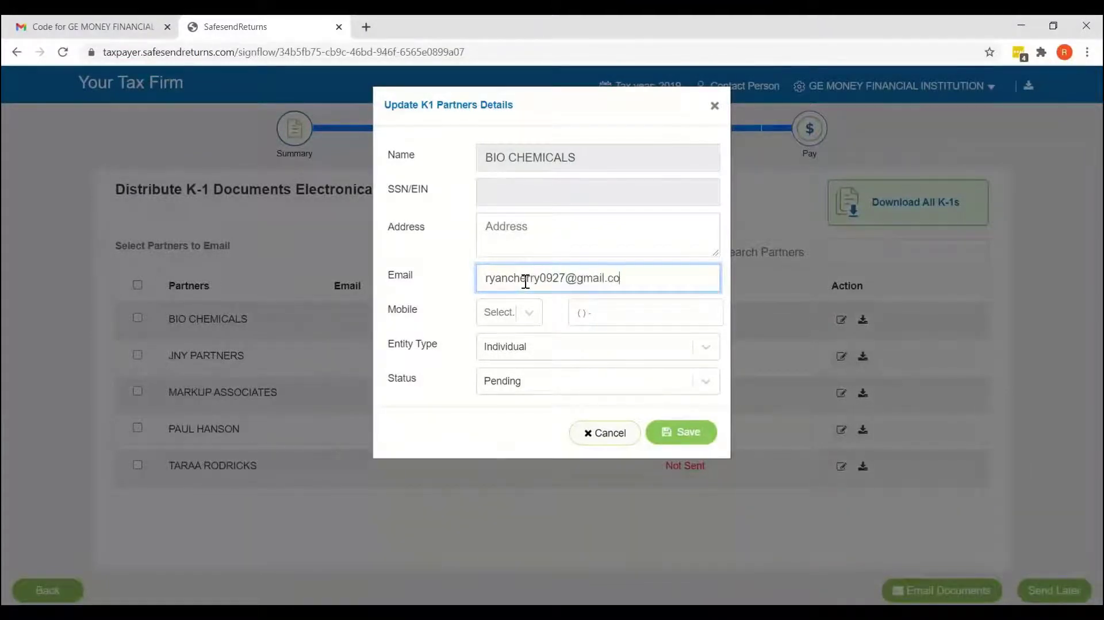
click(681, 432)
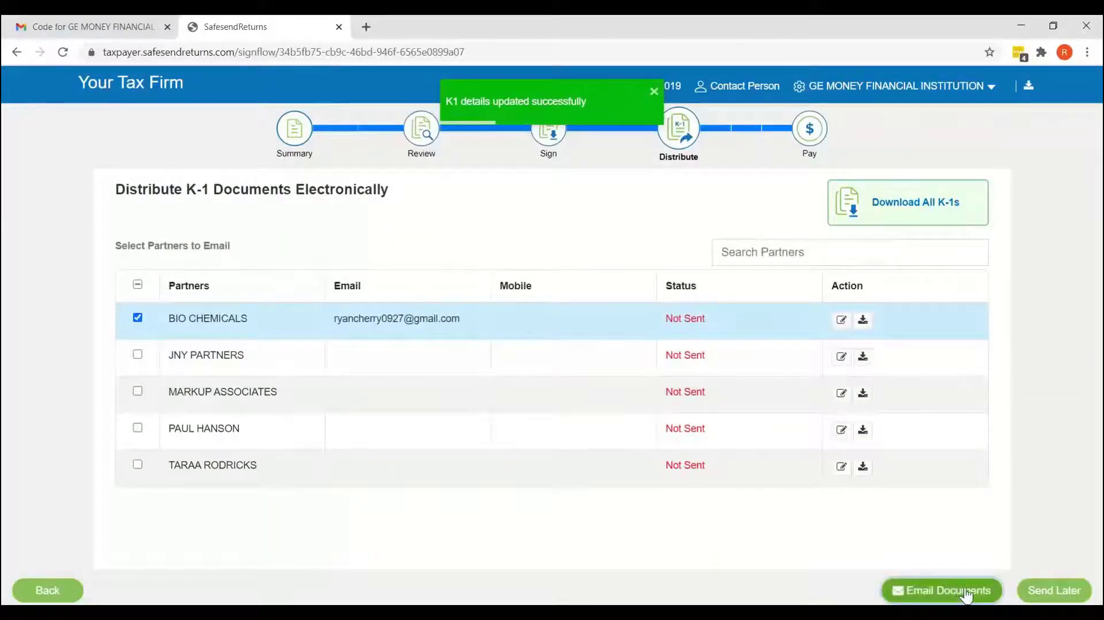
click(940, 590)
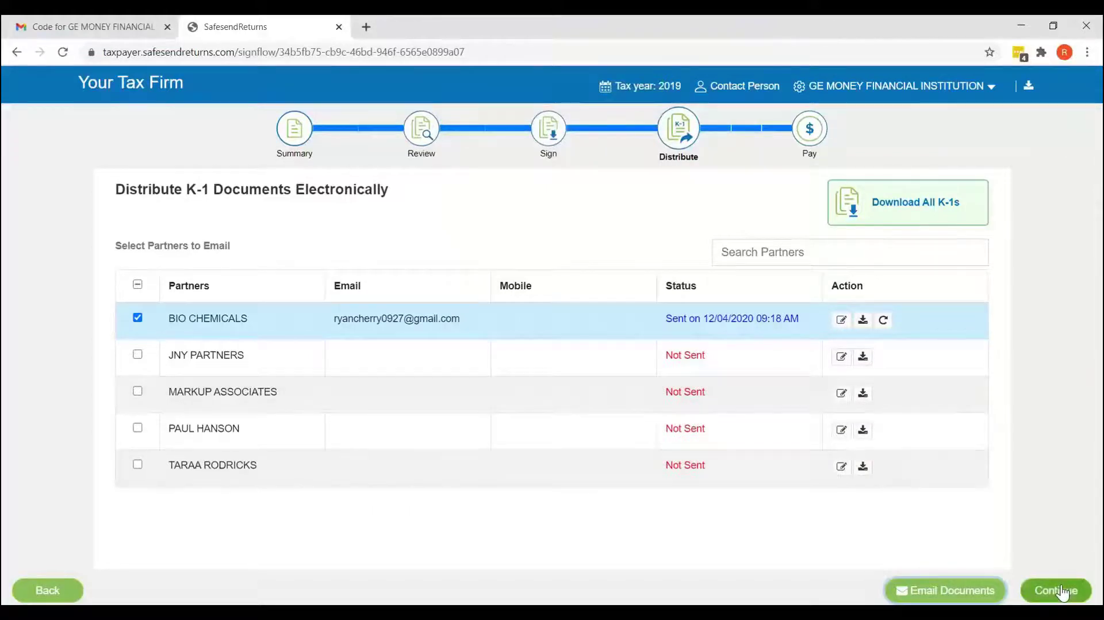
click(1055, 590)
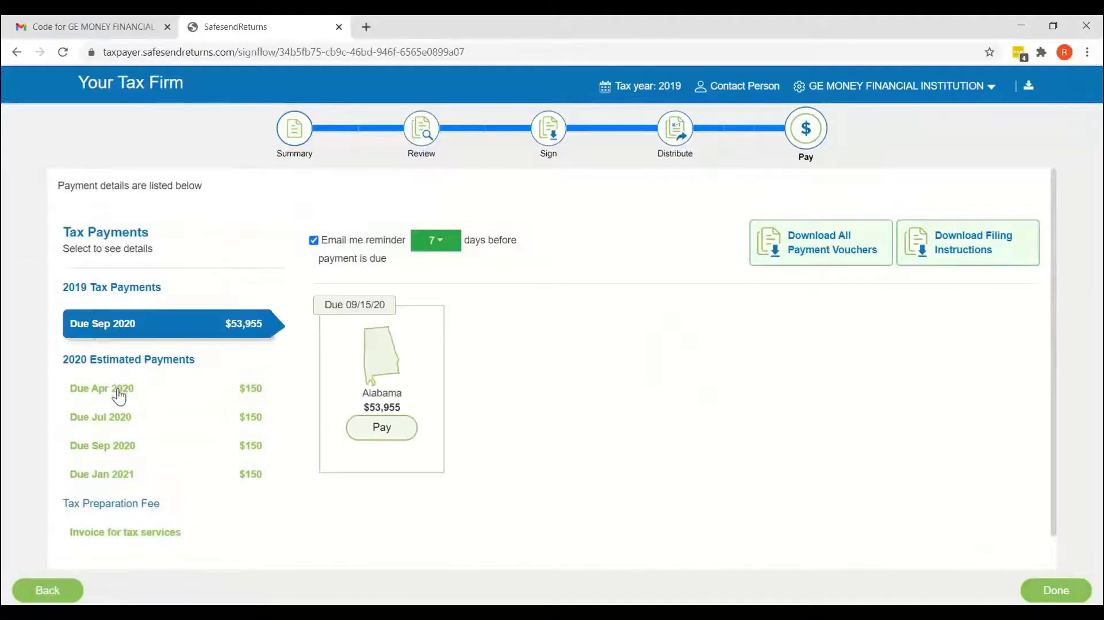
mouse_move(172, 385)
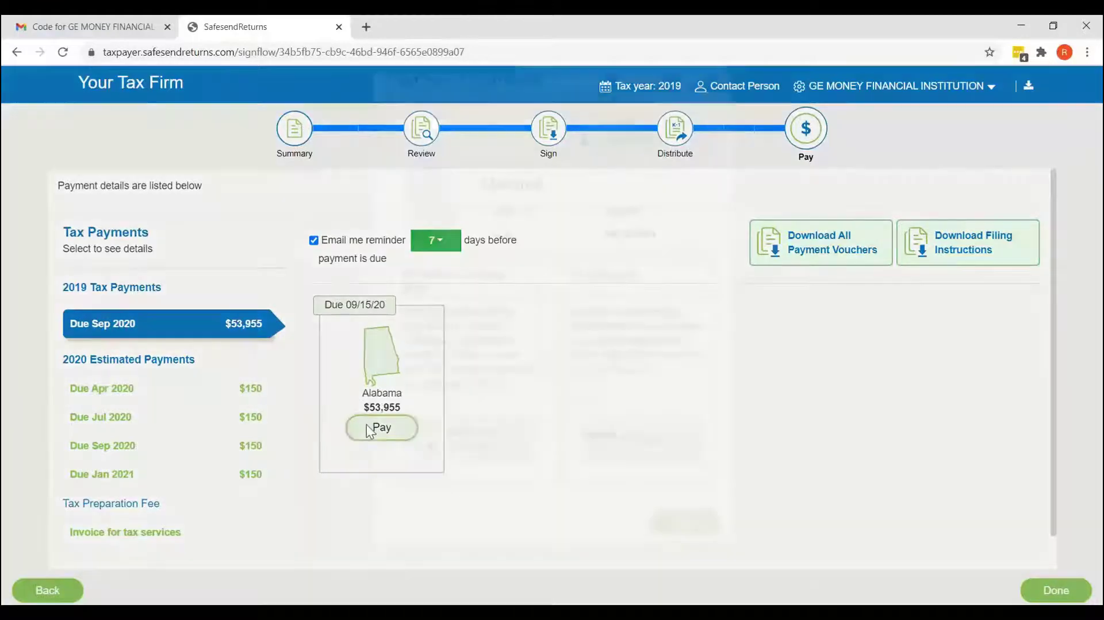
click(381, 426)
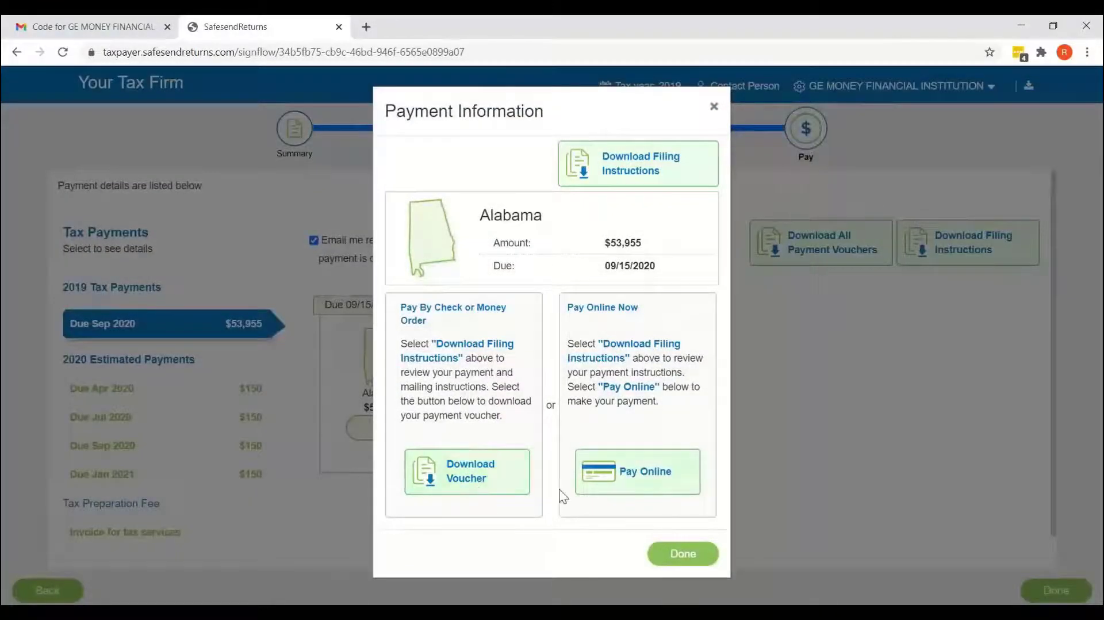
mouse_move(607, 485)
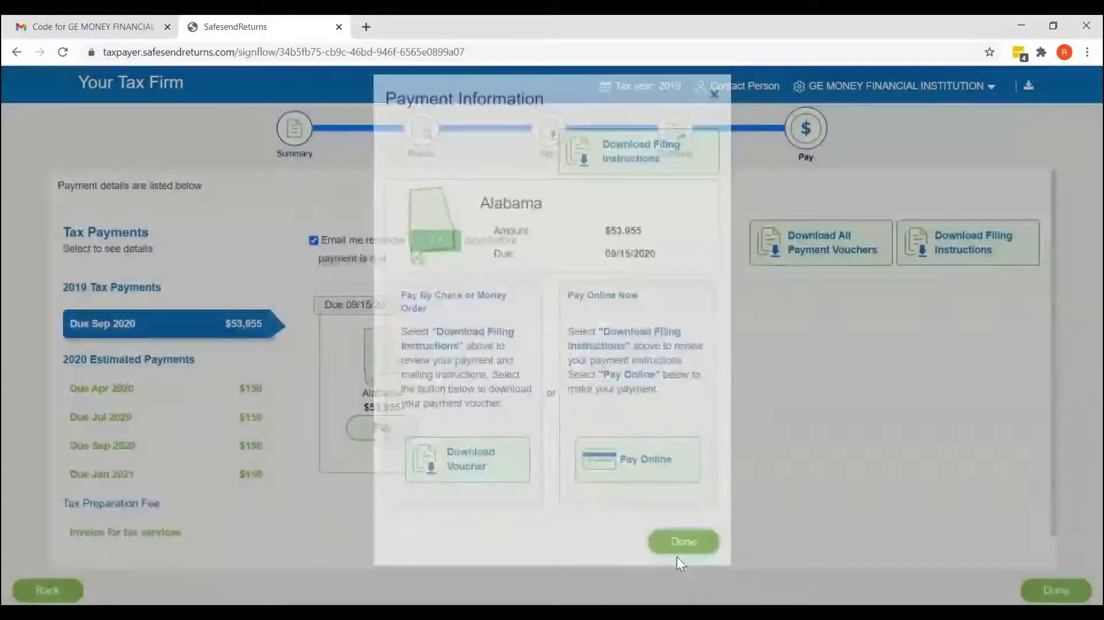
click(683, 541)
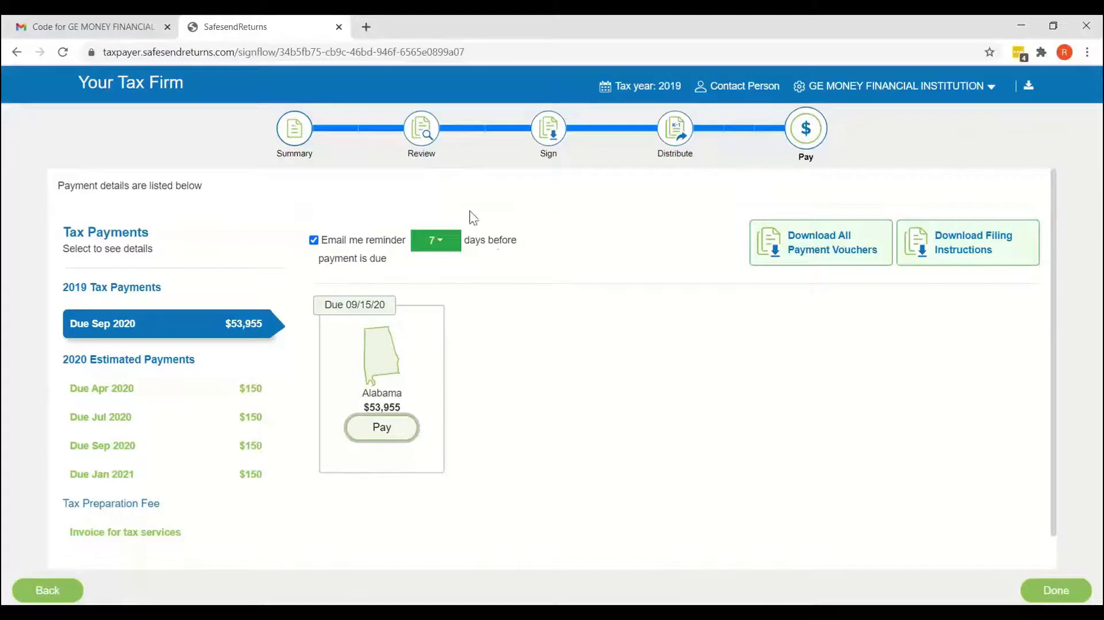
mouse_move(429, 292)
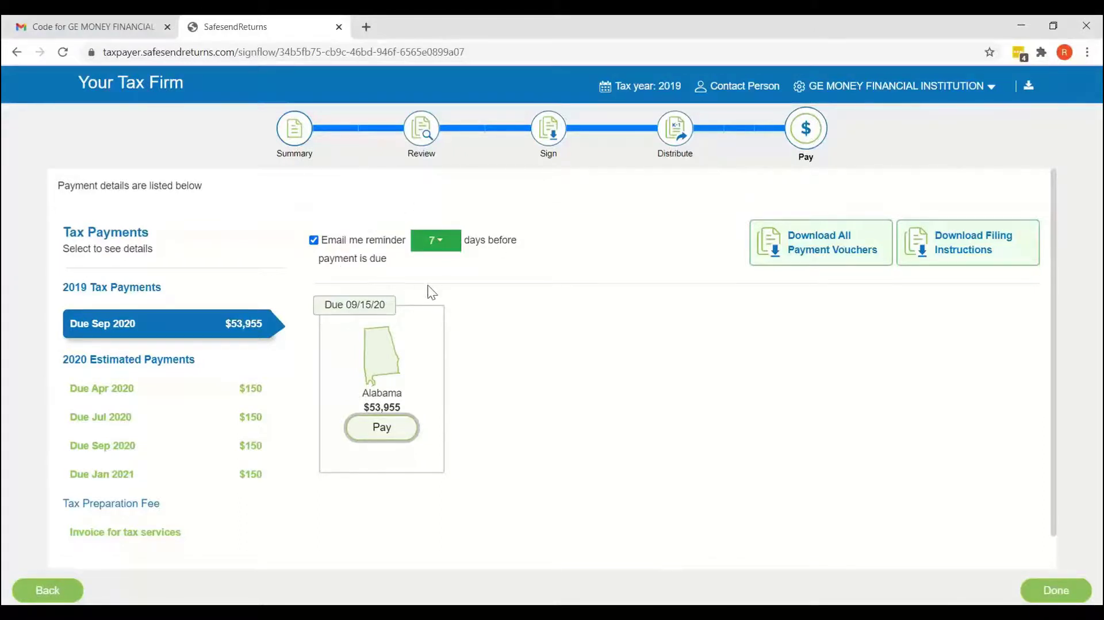
mouse_move(421, 215)
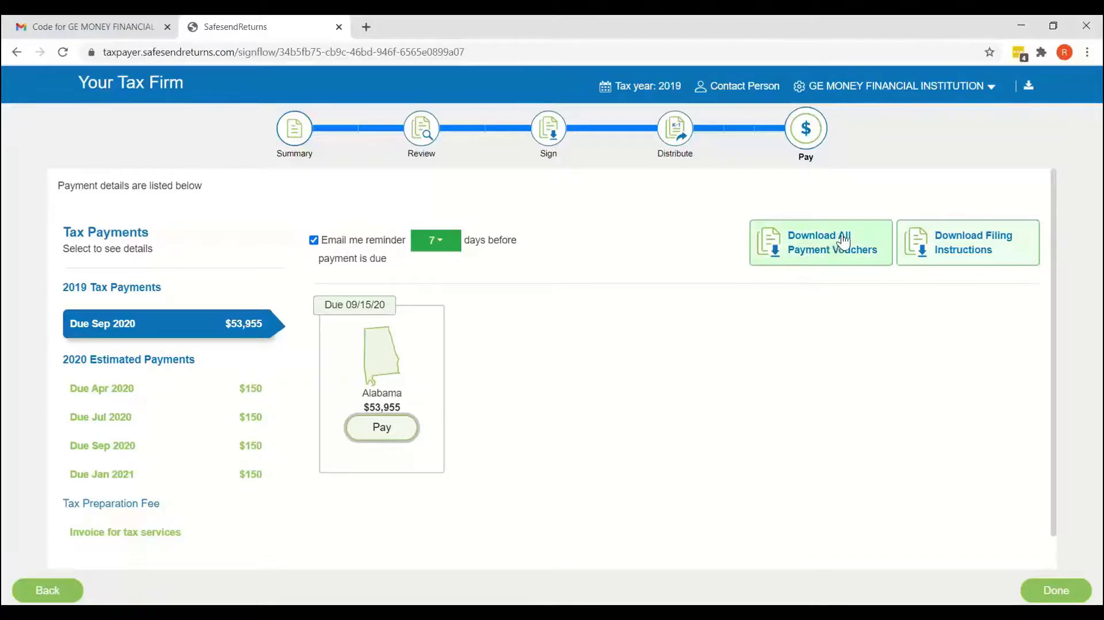
mouse_move(967, 249)
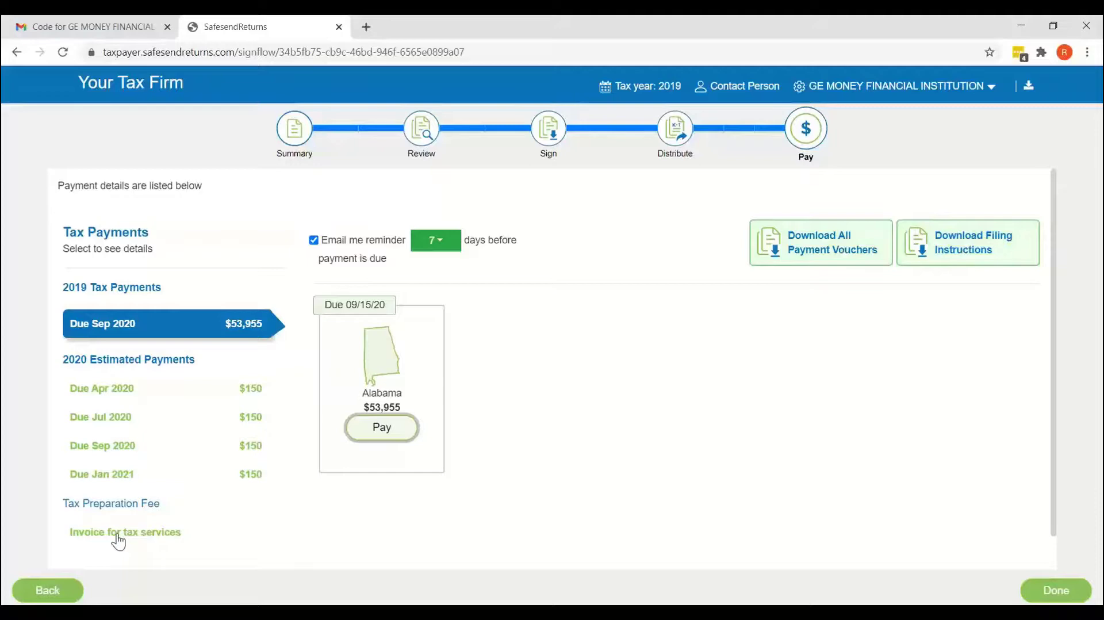
Select the tax services invoice, view its payment information, then close it
click(125, 532)
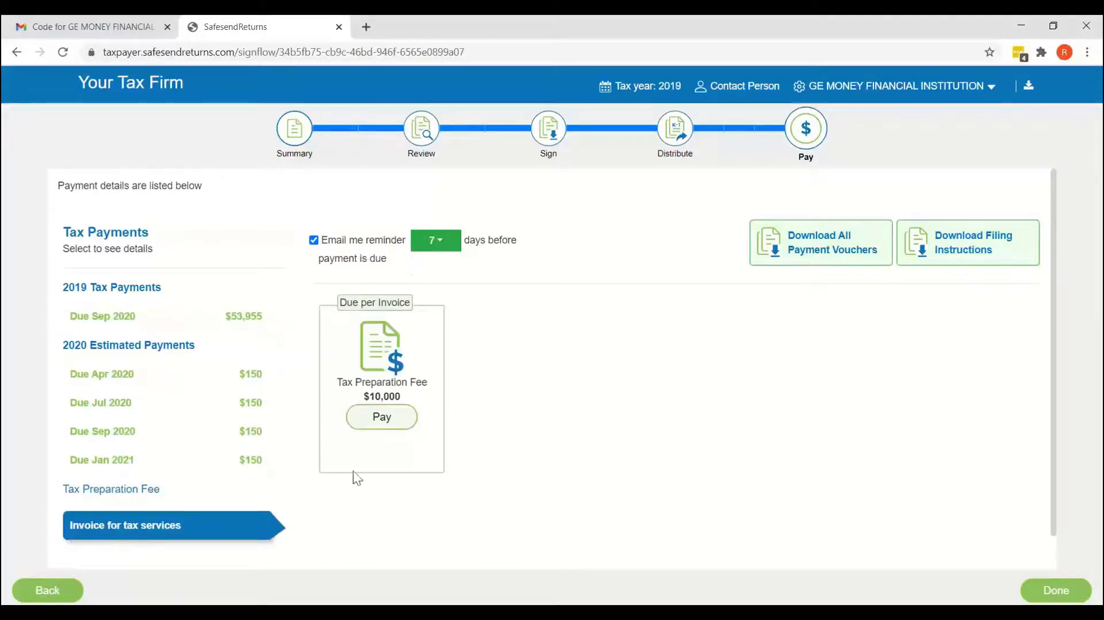
click(380, 416)
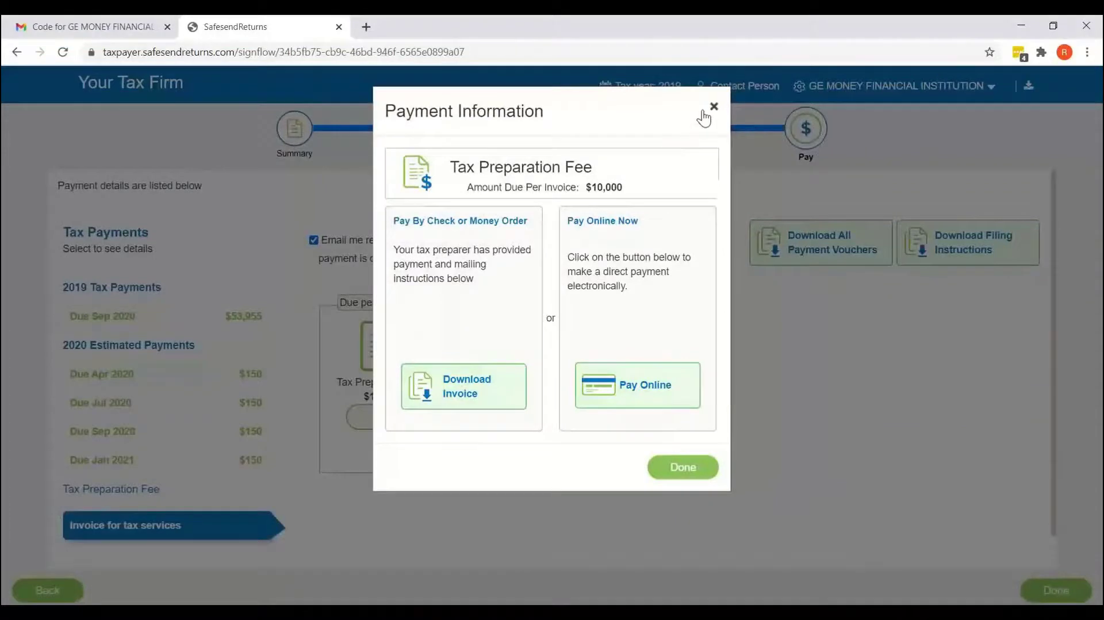
click(712, 107)
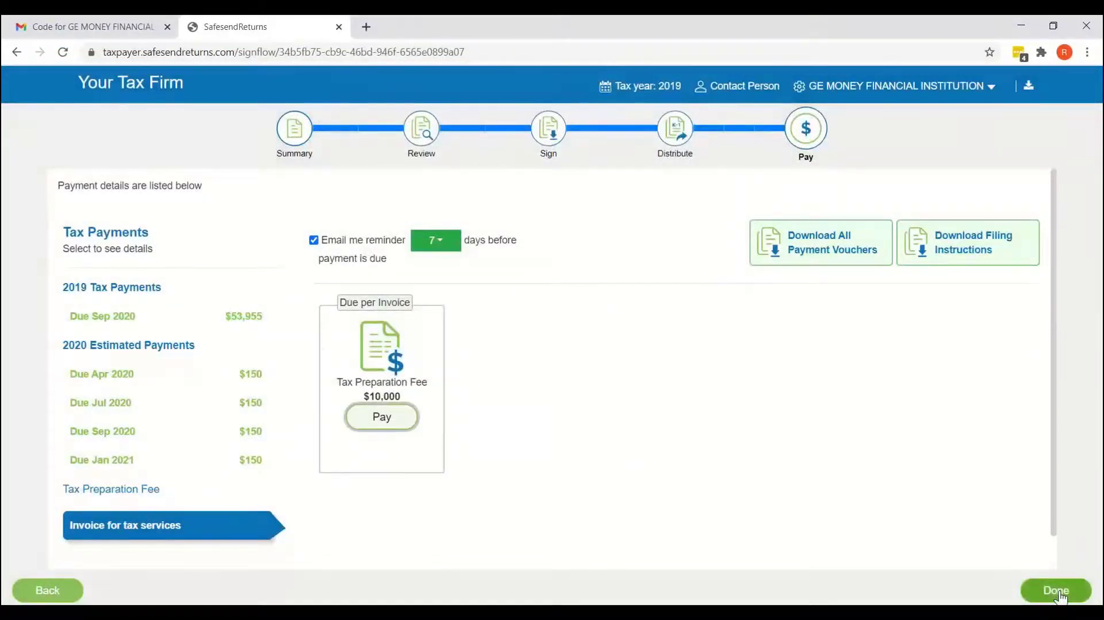
Finish the payment step to reach the 2019 tax returns completion summary page
click(1056, 591)
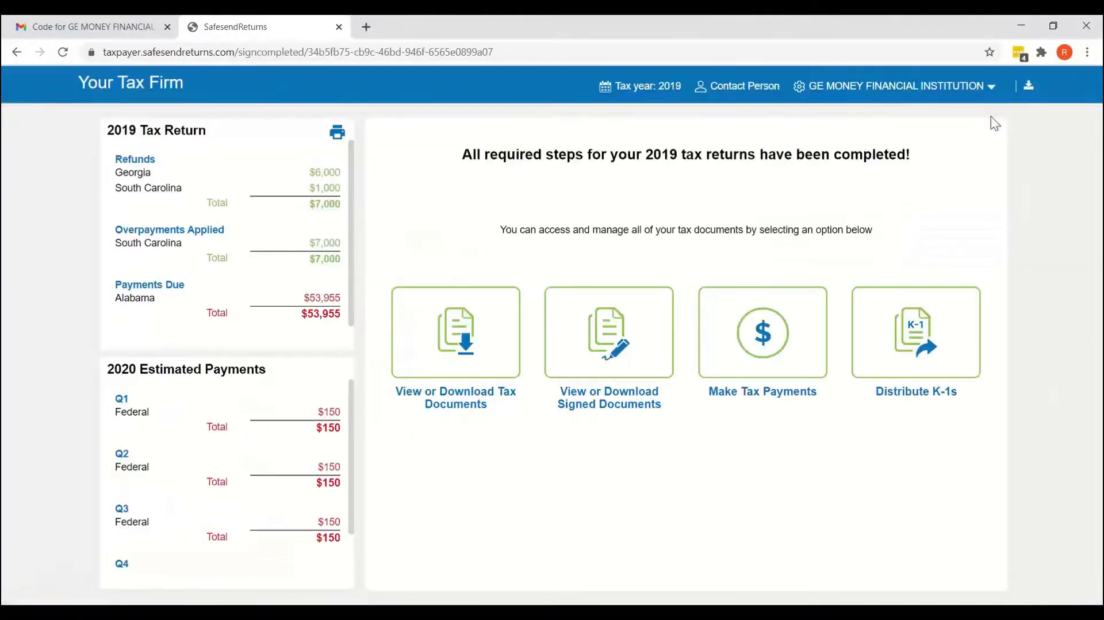
mouse_move(740, 276)
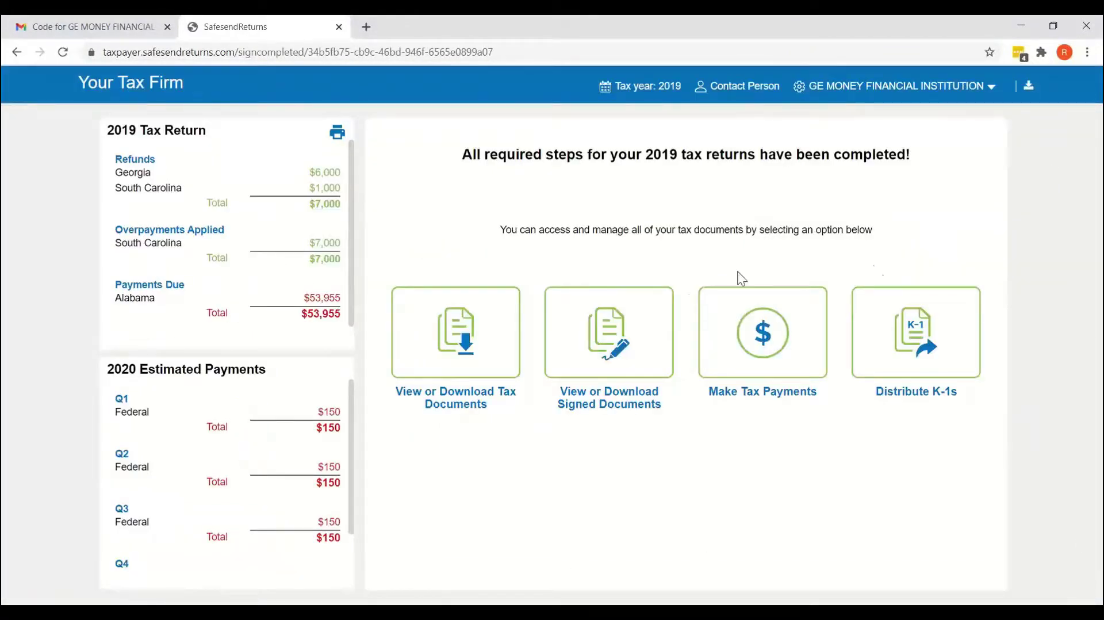
mouse_move(606, 340)
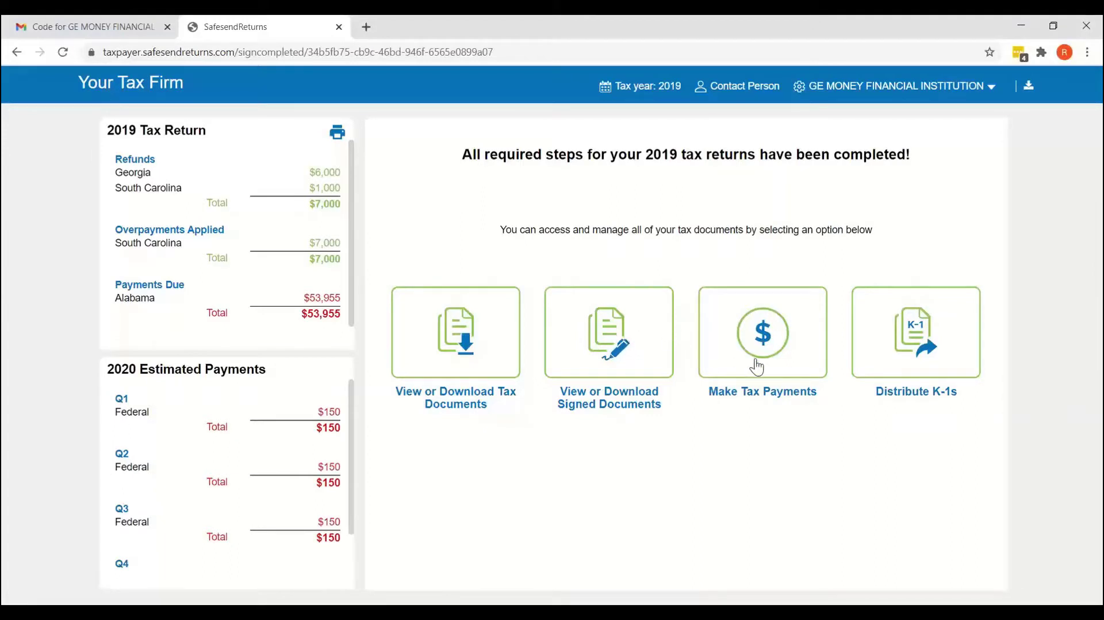
mouse_move(962, 355)
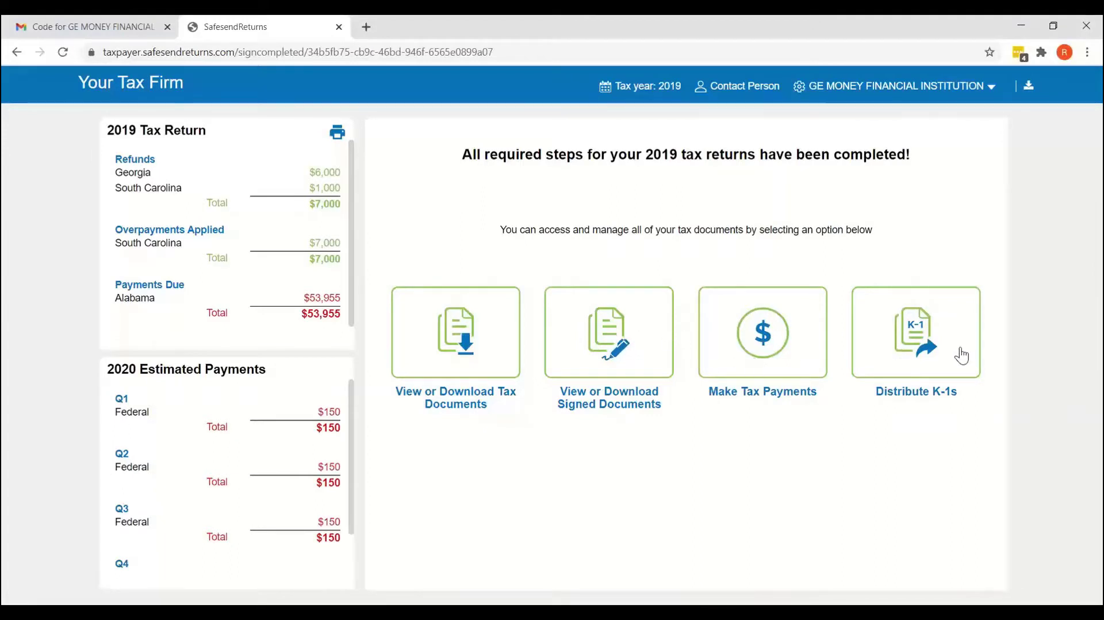
mouse_move(961, 345)
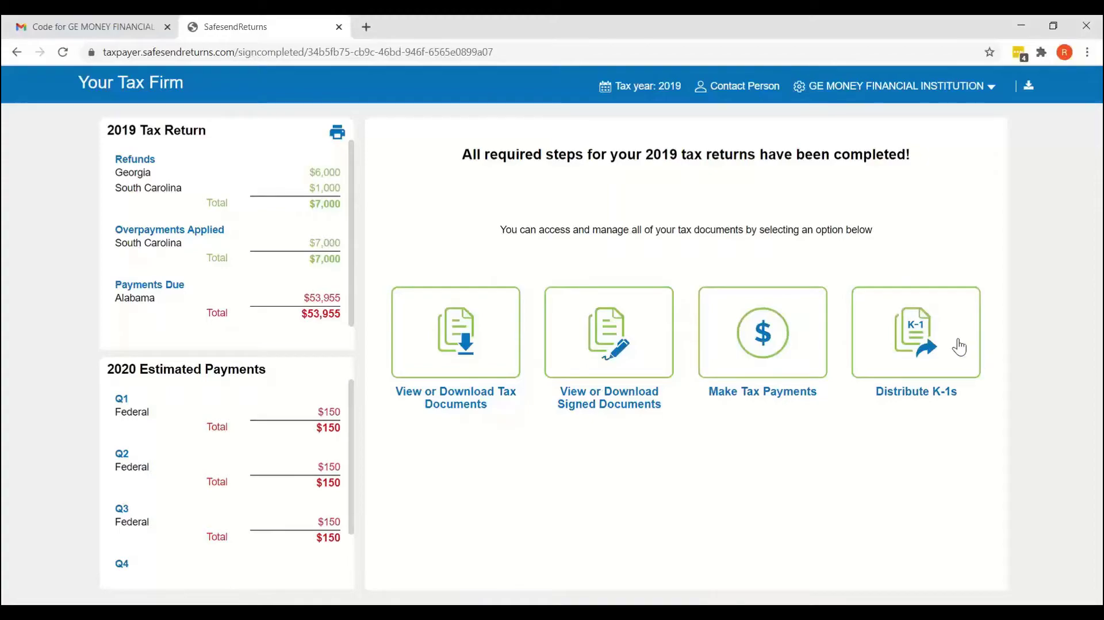